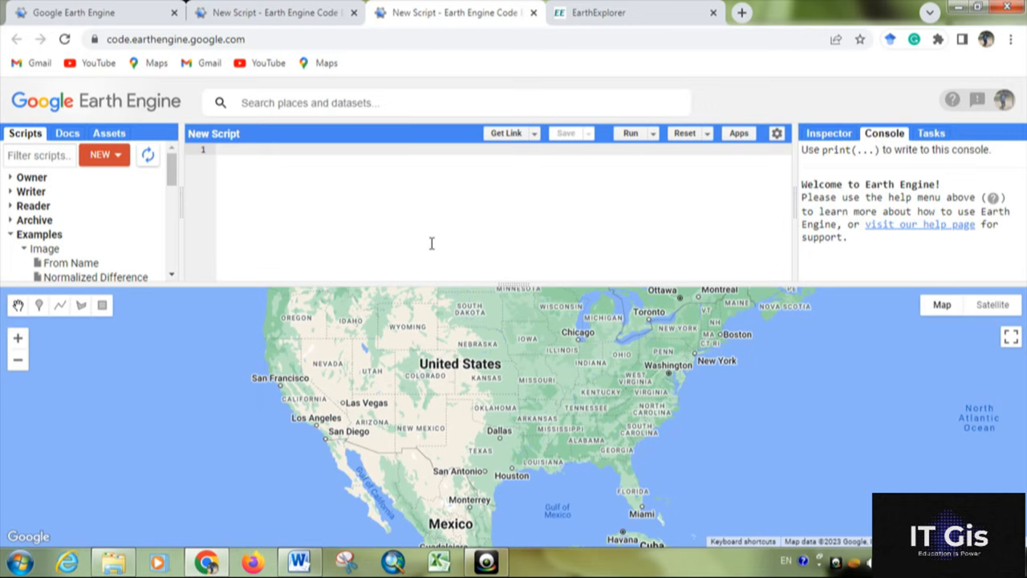
Write var image = ee.Image('') on the empty script's first line
click(233, 151)
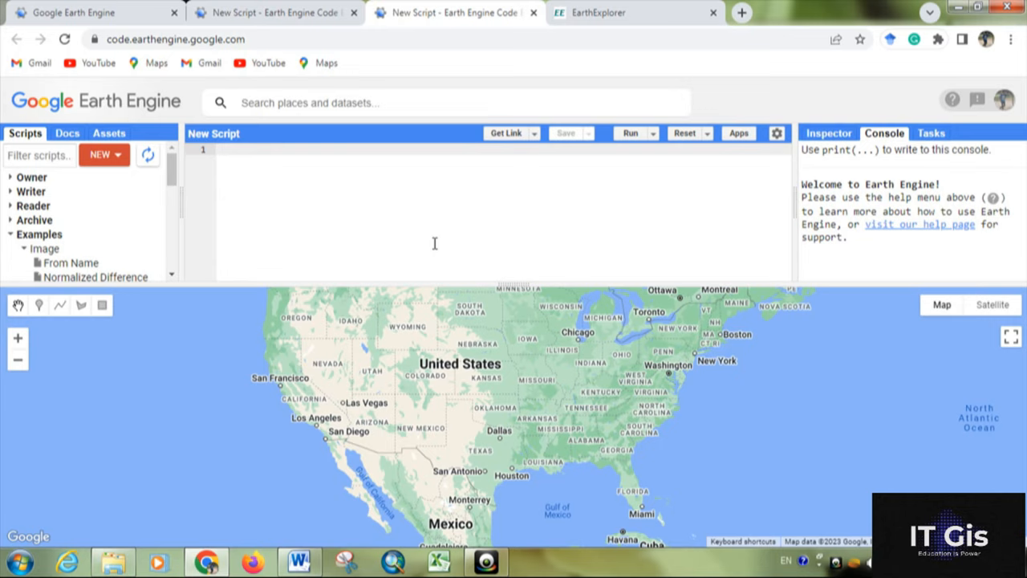
text(ver)
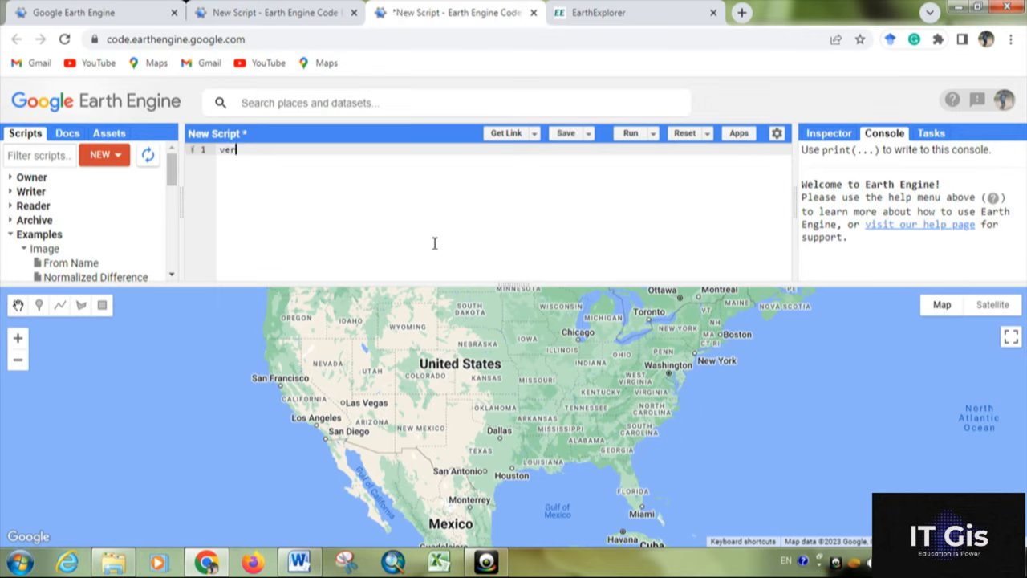
text(r)
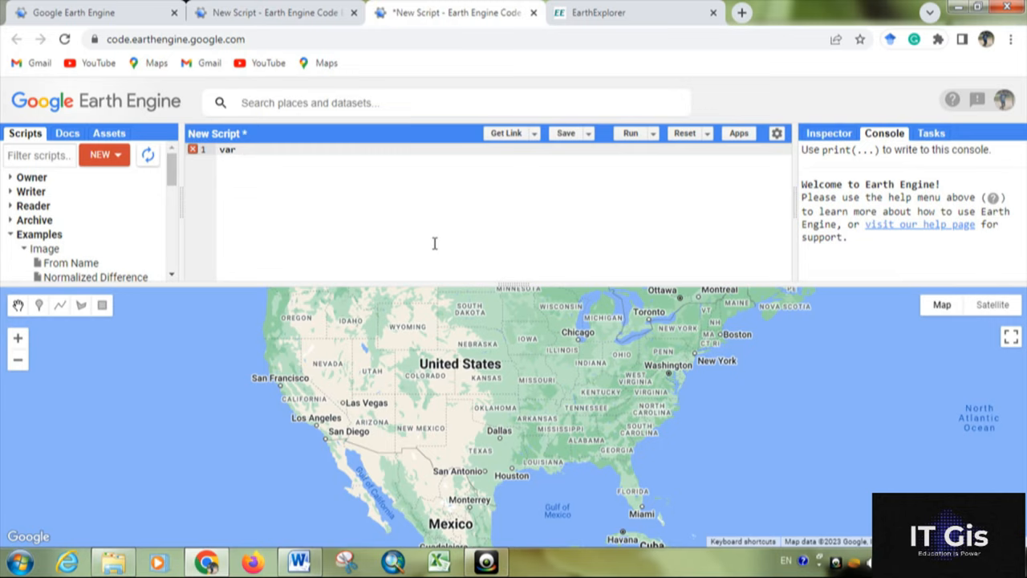
text(ima)
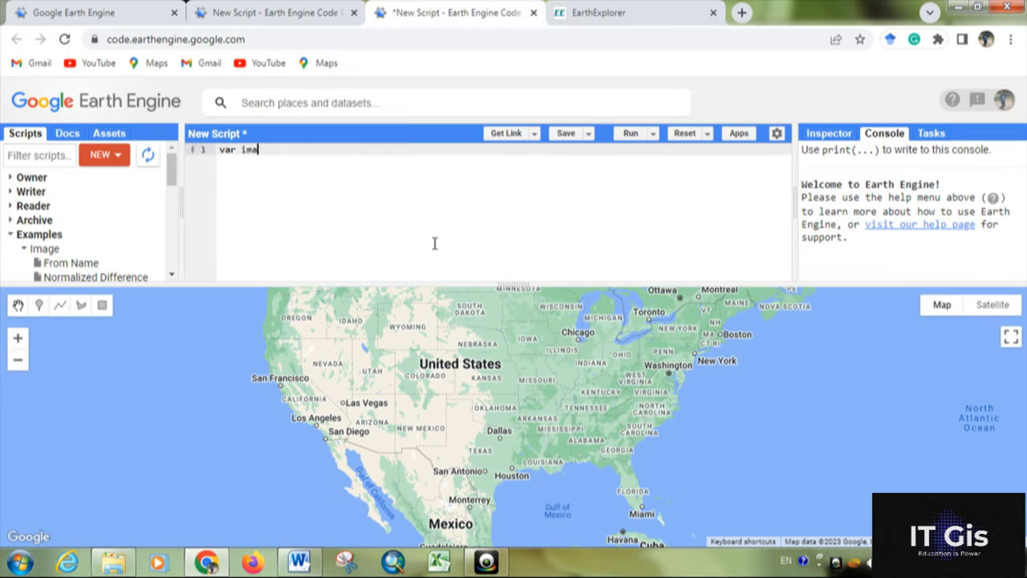
text(ge)
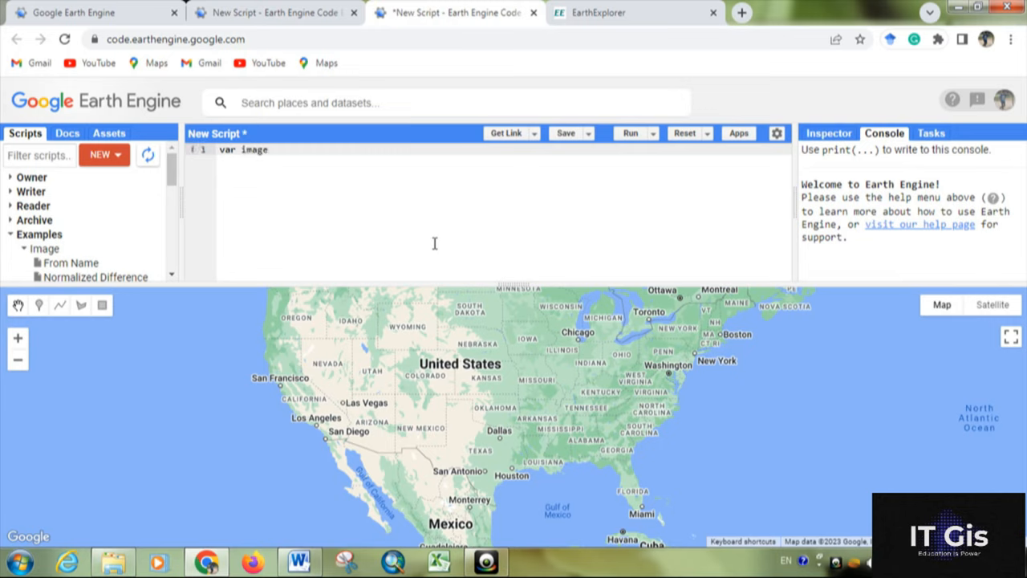
text(=)
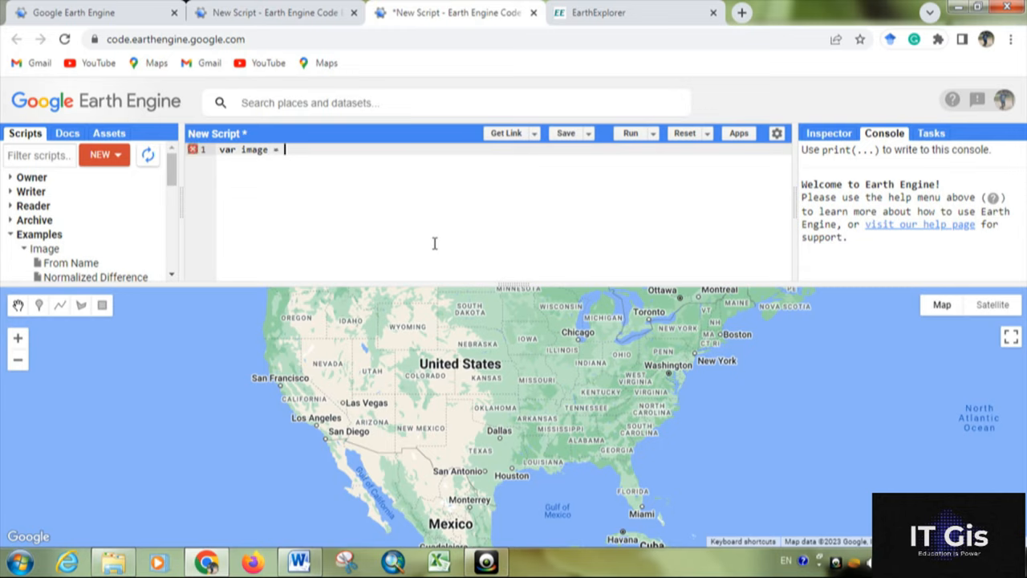
text(ee)
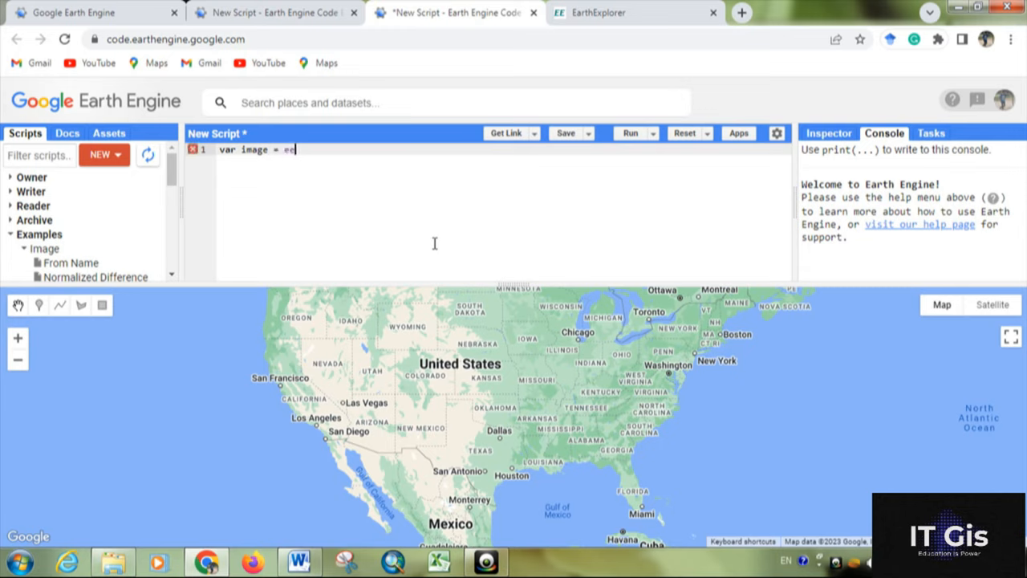
text(.Im)
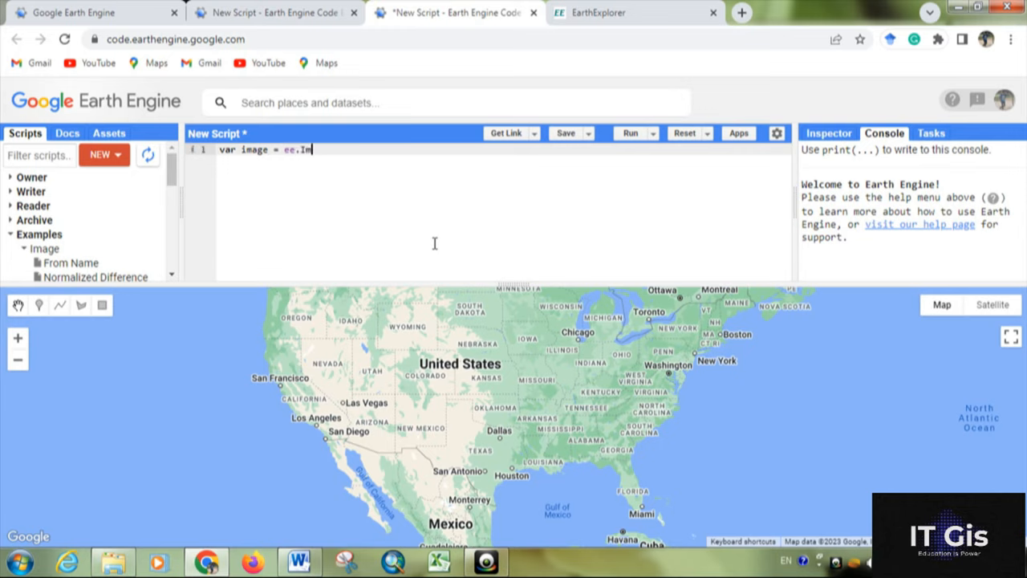
text(age)
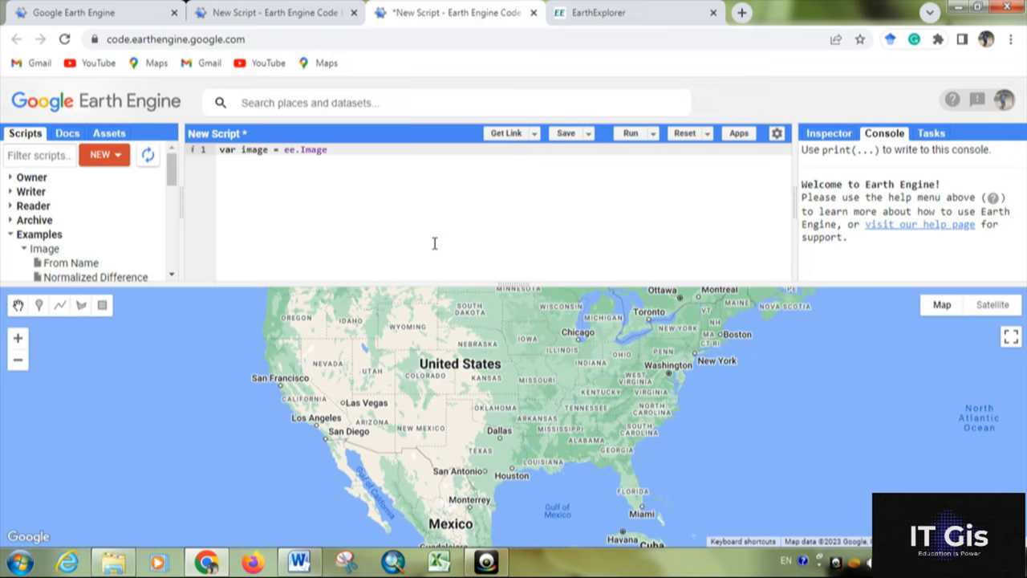
text(())
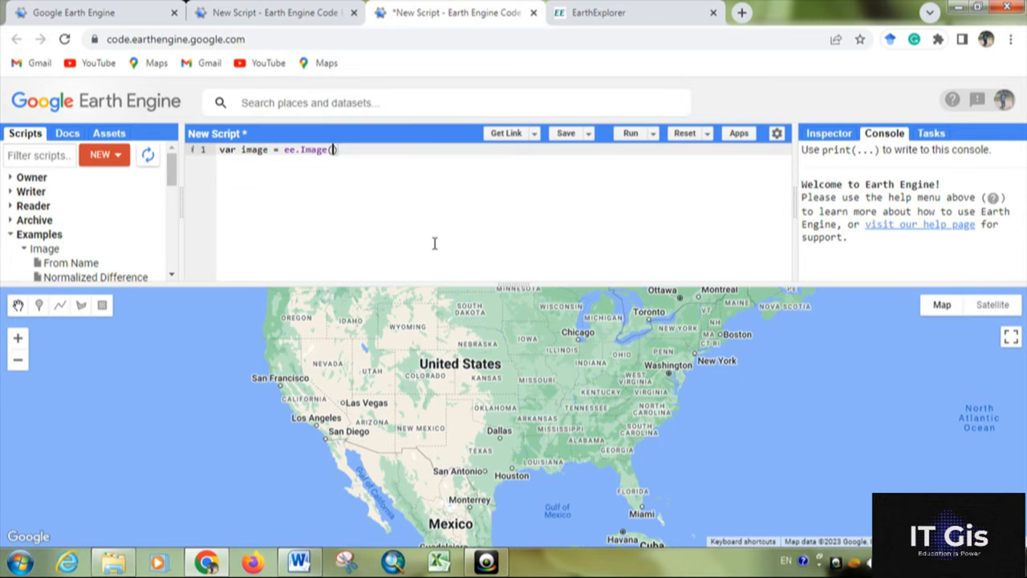
text('')
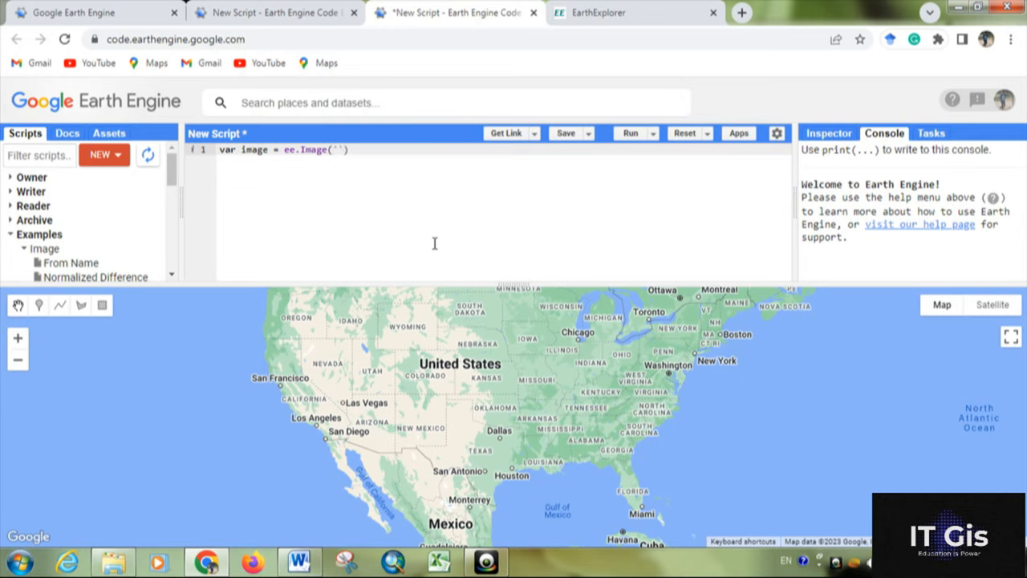
Fill in the asset ID LANDSAT/LC09/C02/T1_TOA/LC09_146050_20230109 between the quotes
click(335, 151)
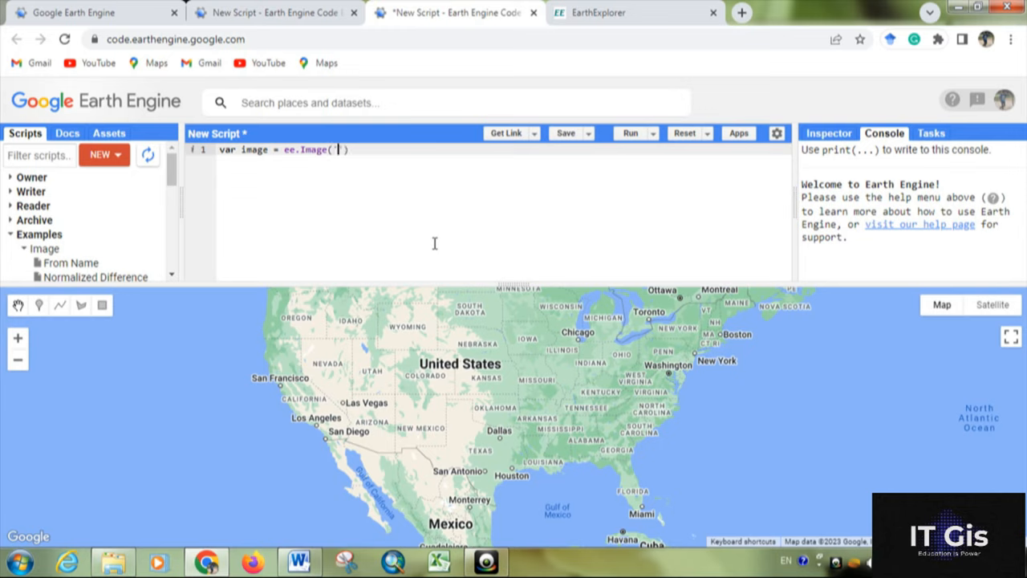
text(LANDSAT/LC09/C02/T1_TOA/LC09_146050_20230109)
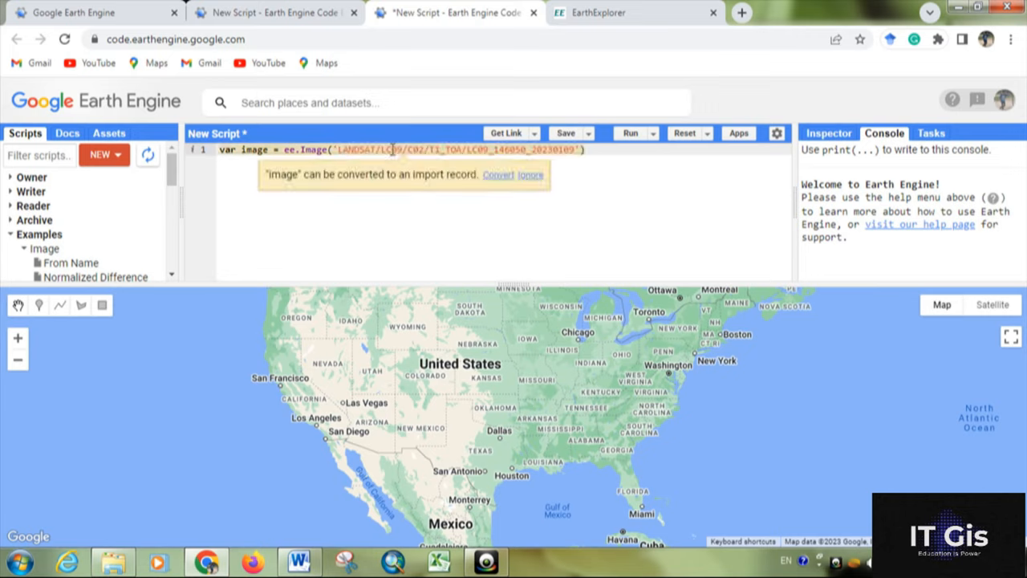
double_click(361, 151)
text(;)
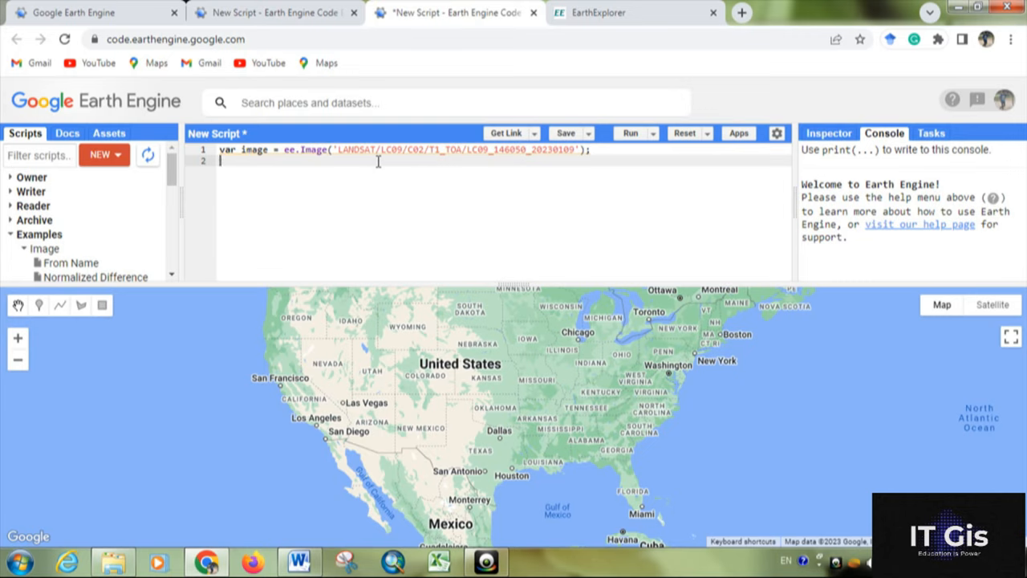
Start a var vispara = { bands: [] } object on a new line below the image line
key(Enter)
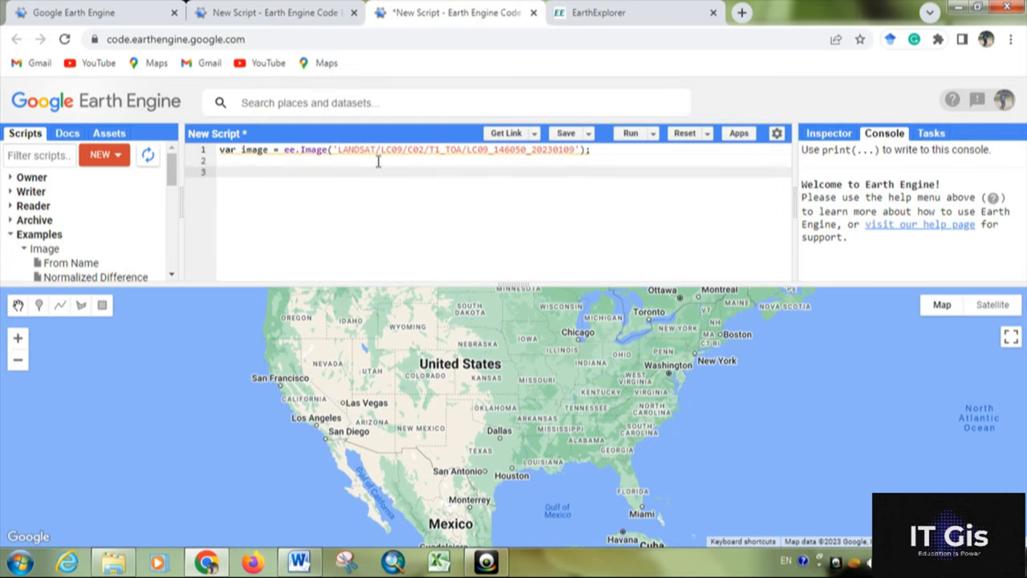
text(var)
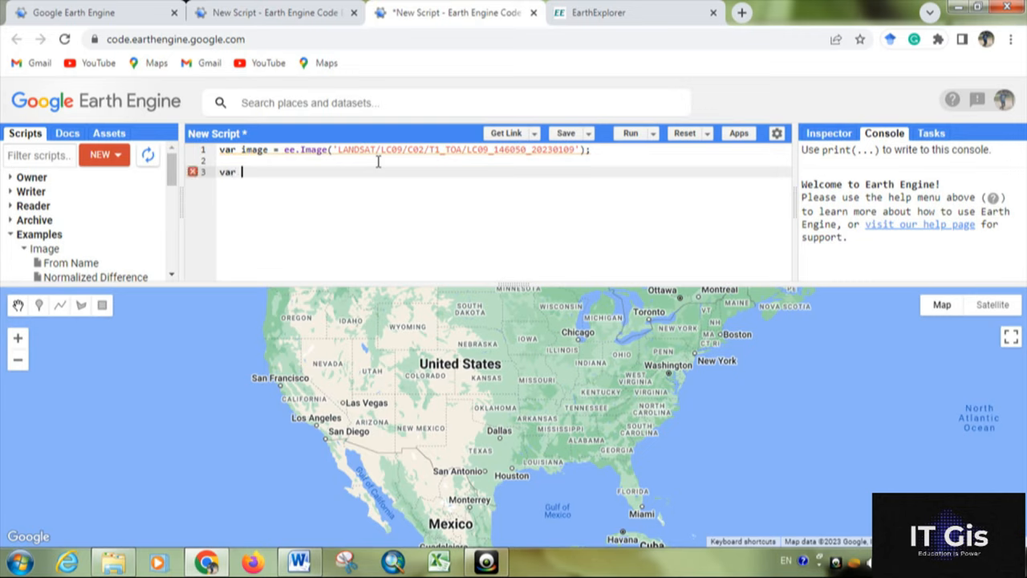
text(vis)
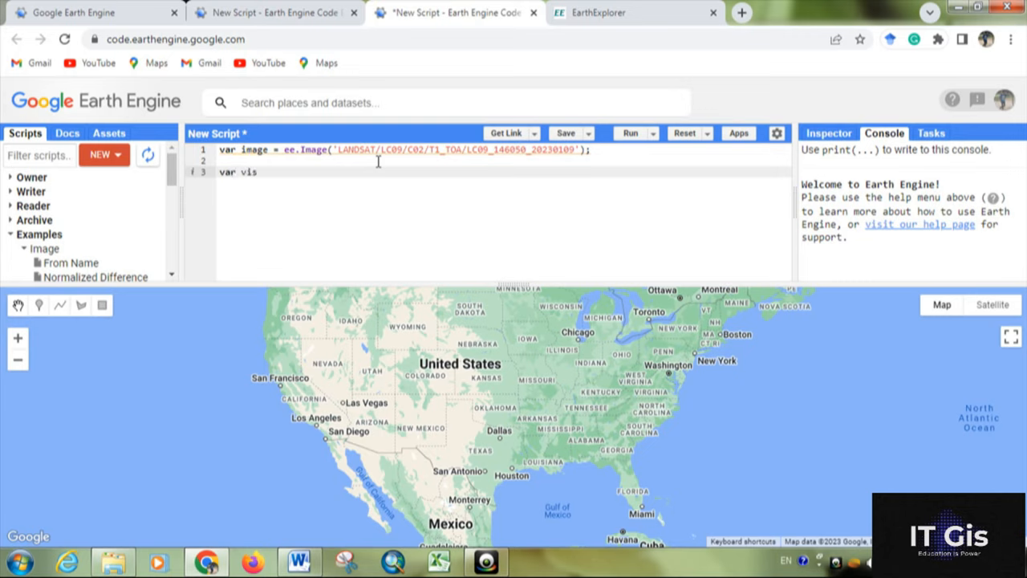
text(para)
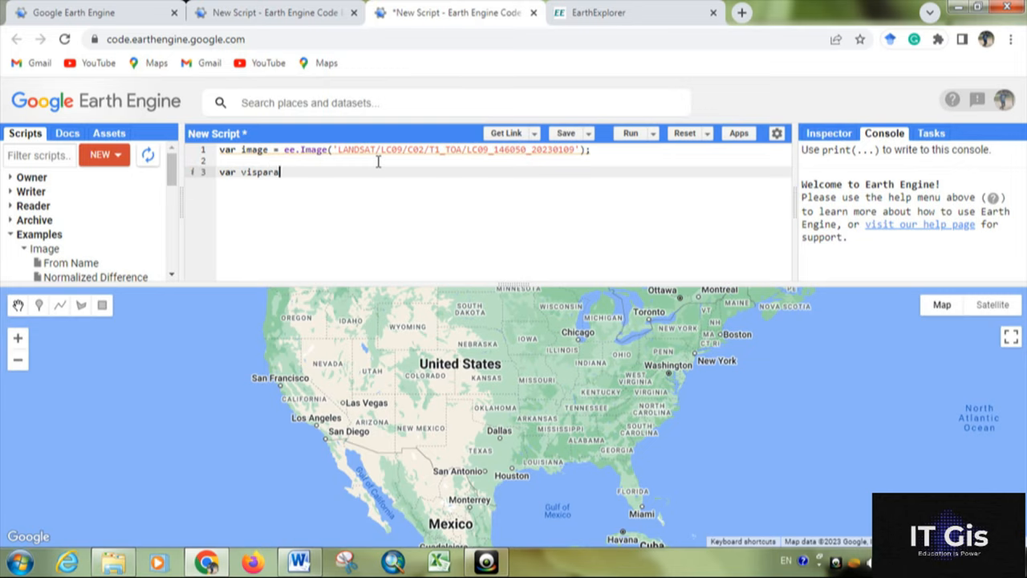
text(=)
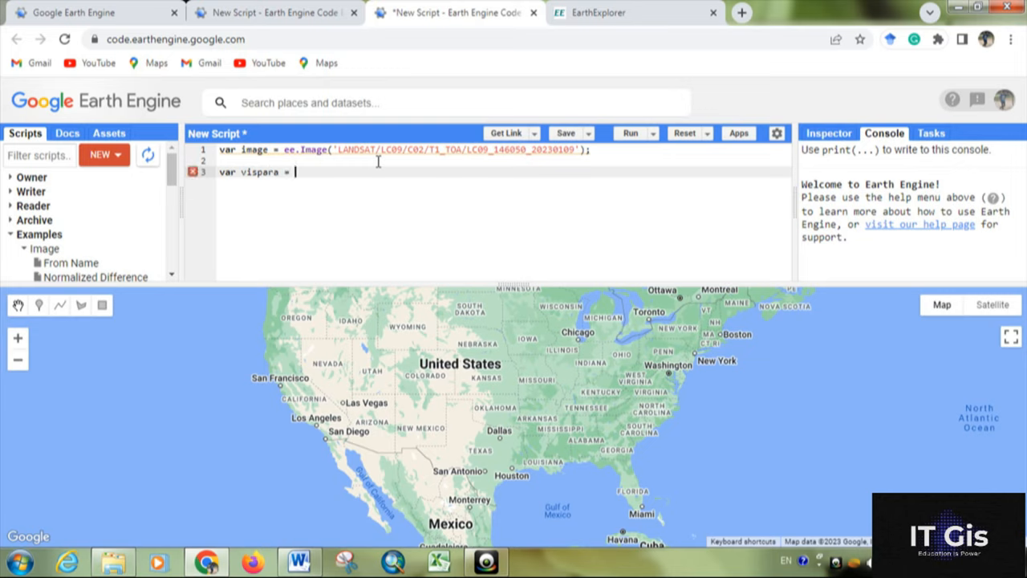
text({)
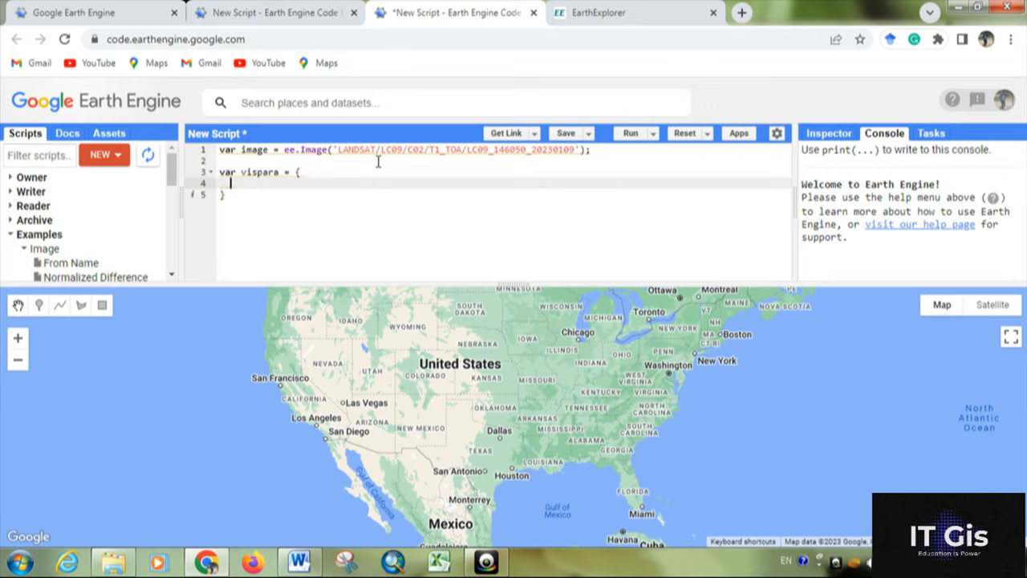
text(band)
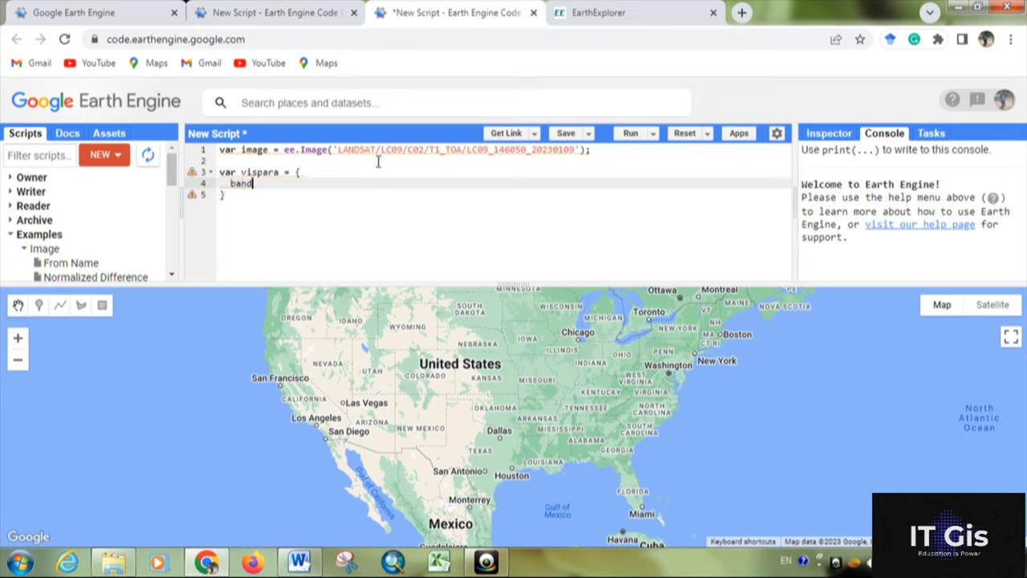
text(s:)
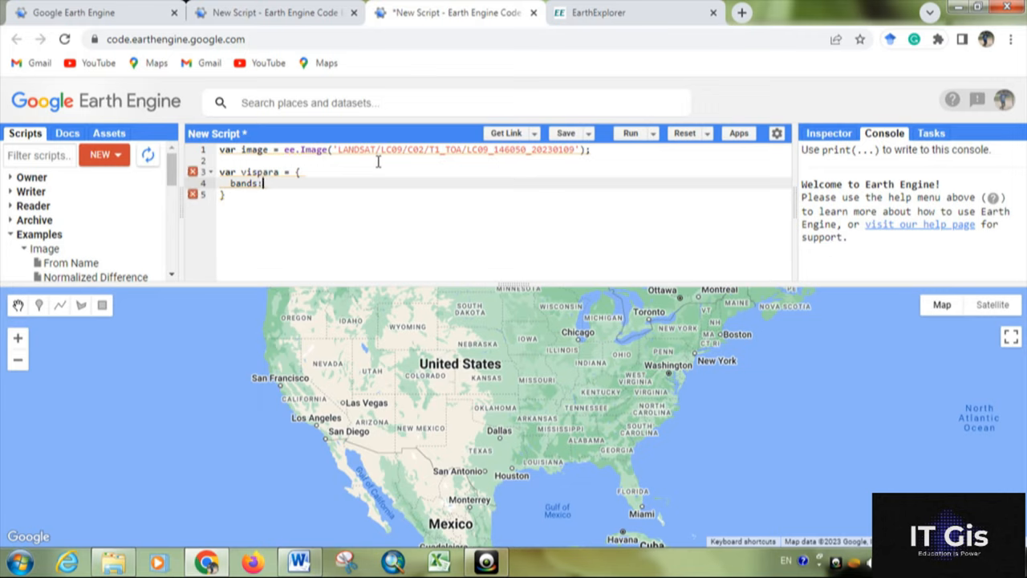
text([])
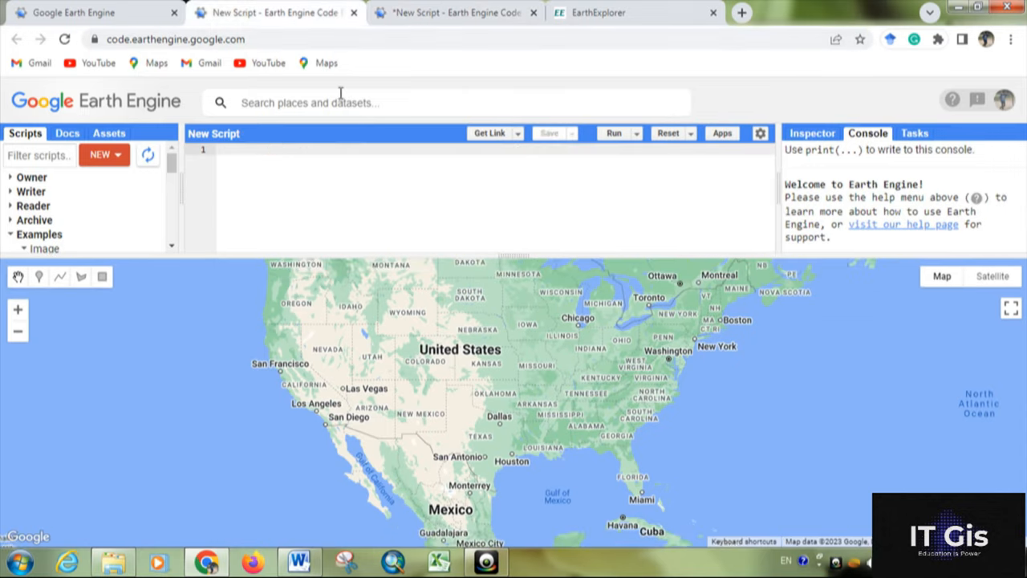
Look up the Landsat 9 TOA dataset's band list, then return to the script
text(lands)
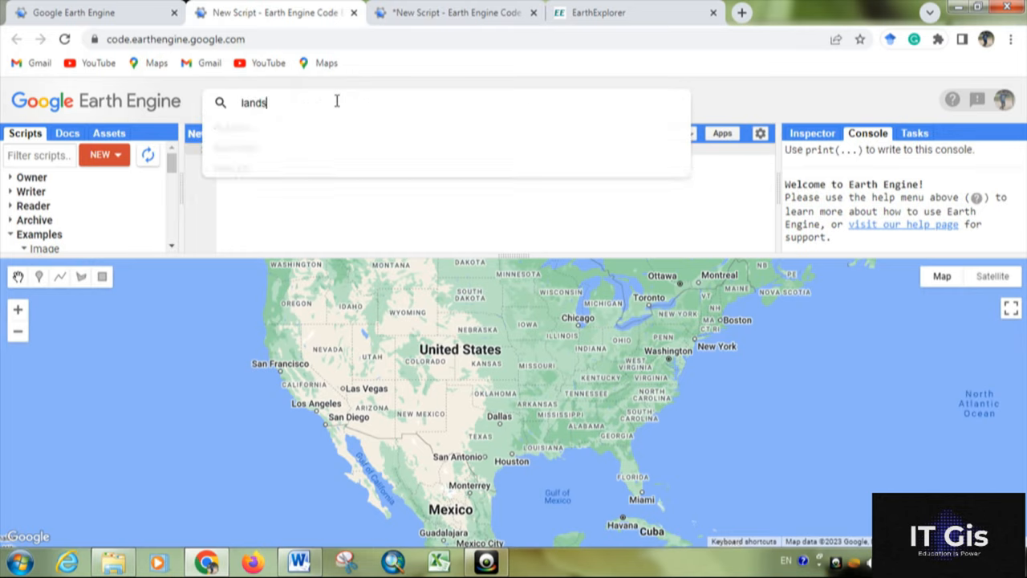
text(at)
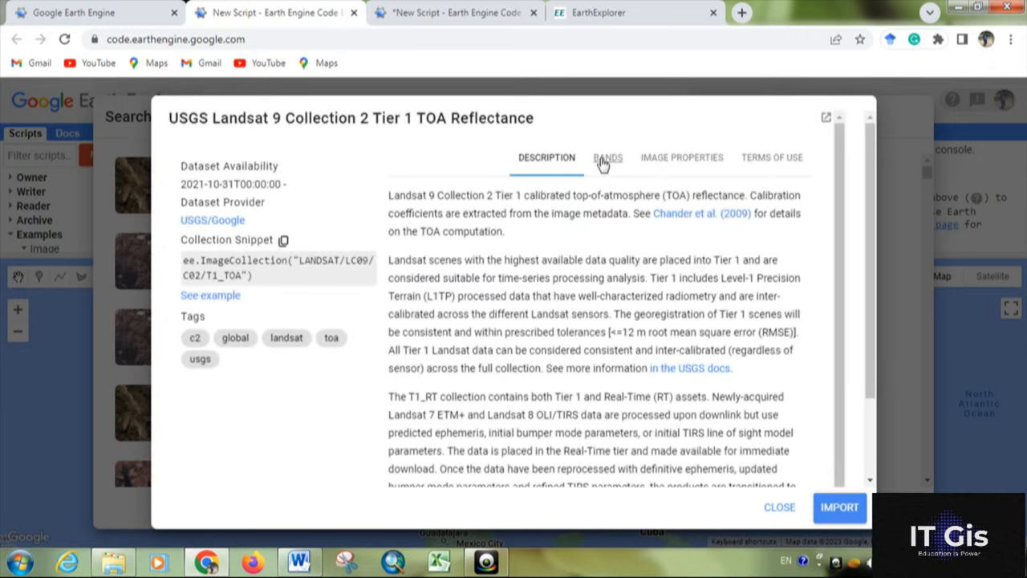
click(606, 158)
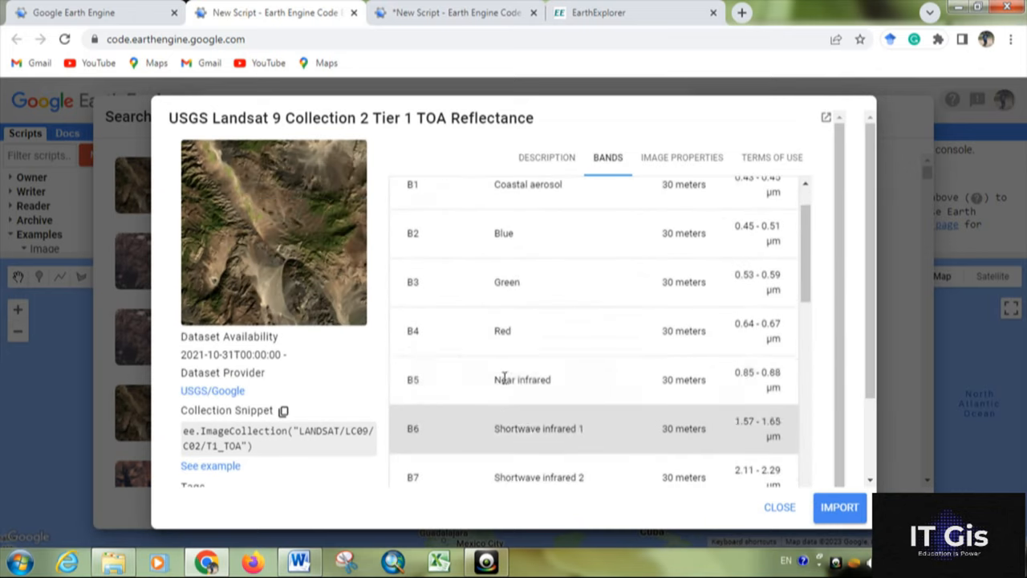
mouse_move(439, 285)
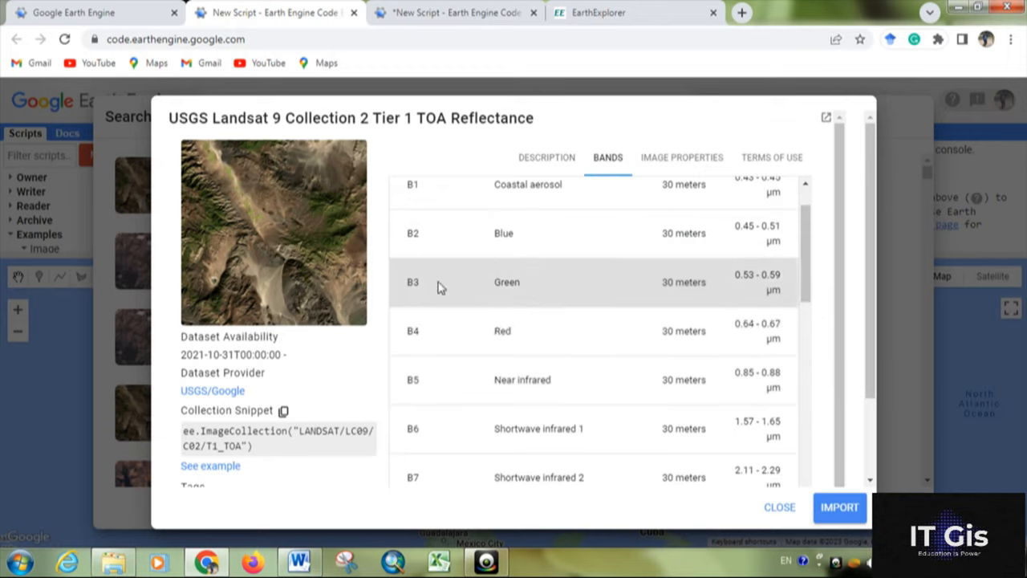
mouse_move(430, 342)
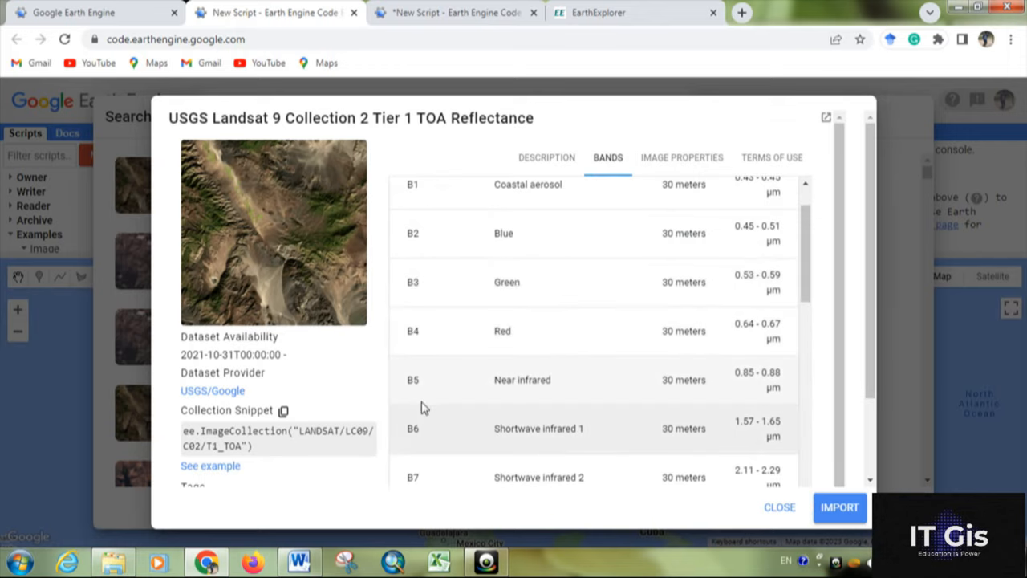
mouse_move(417, 300)
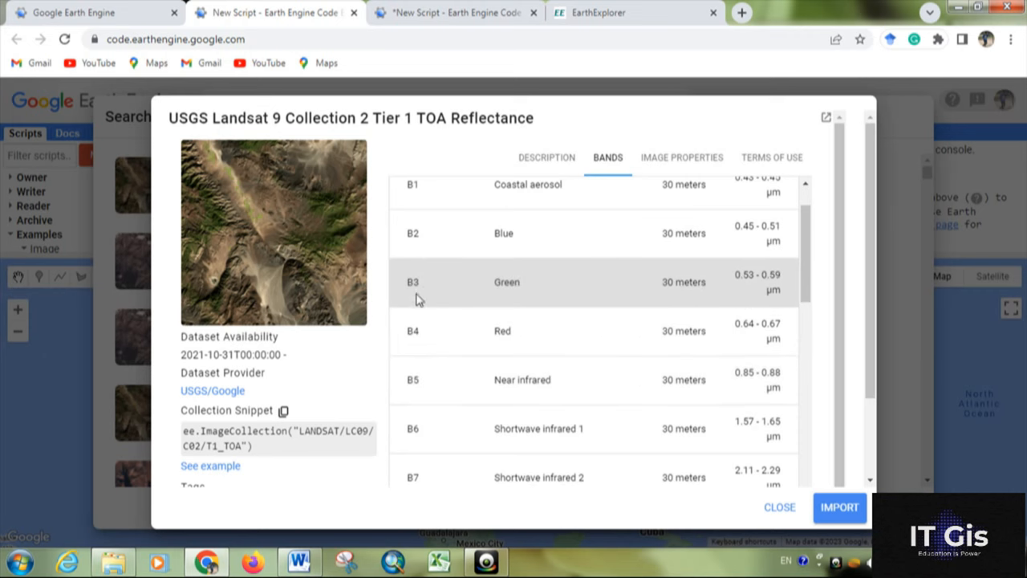
click(780, 507)
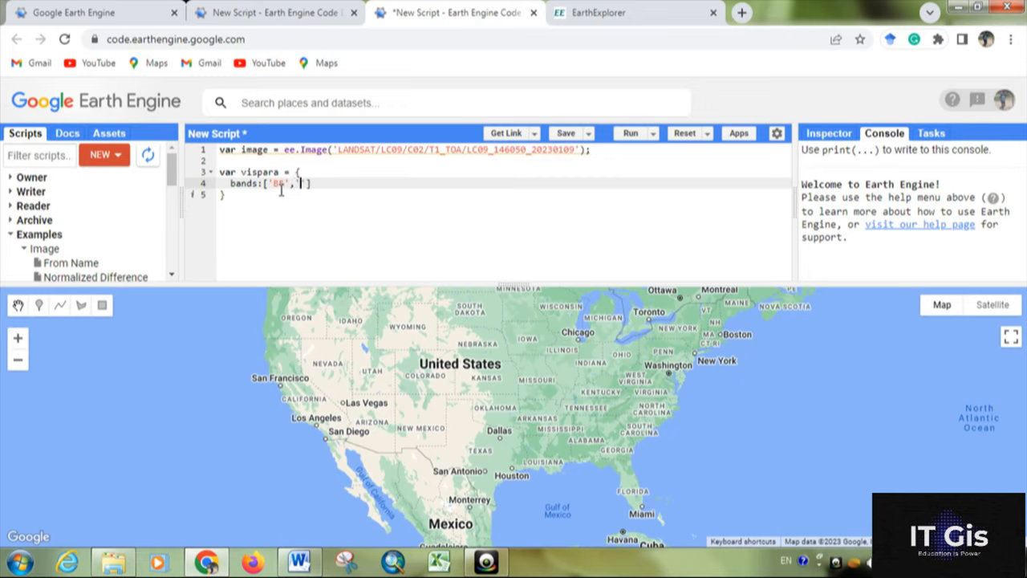
Complete vispara with bands B5, B4, B3, min 0, max 0.5 and a closing semicolon
text('B4')
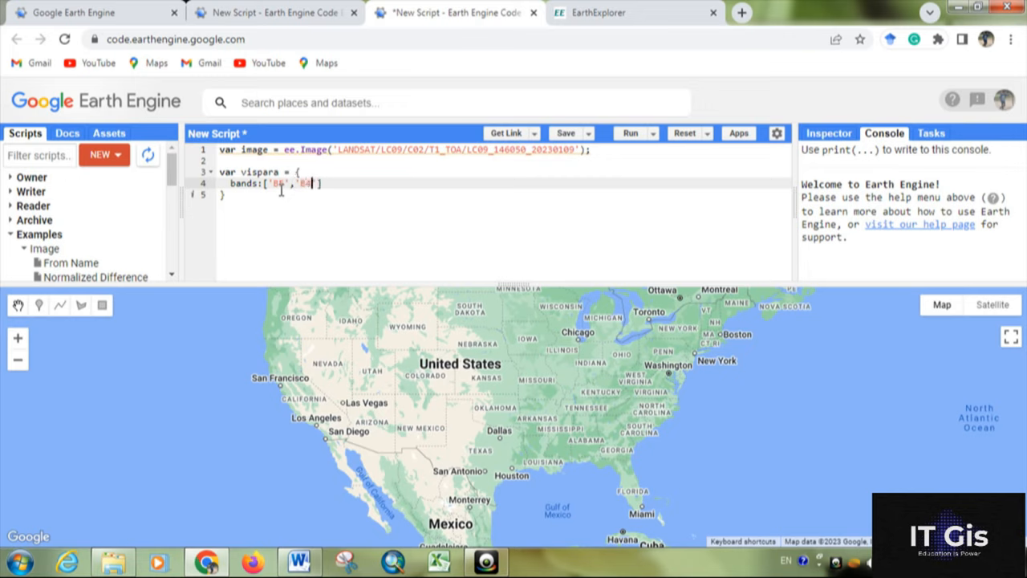
text(,'B3)
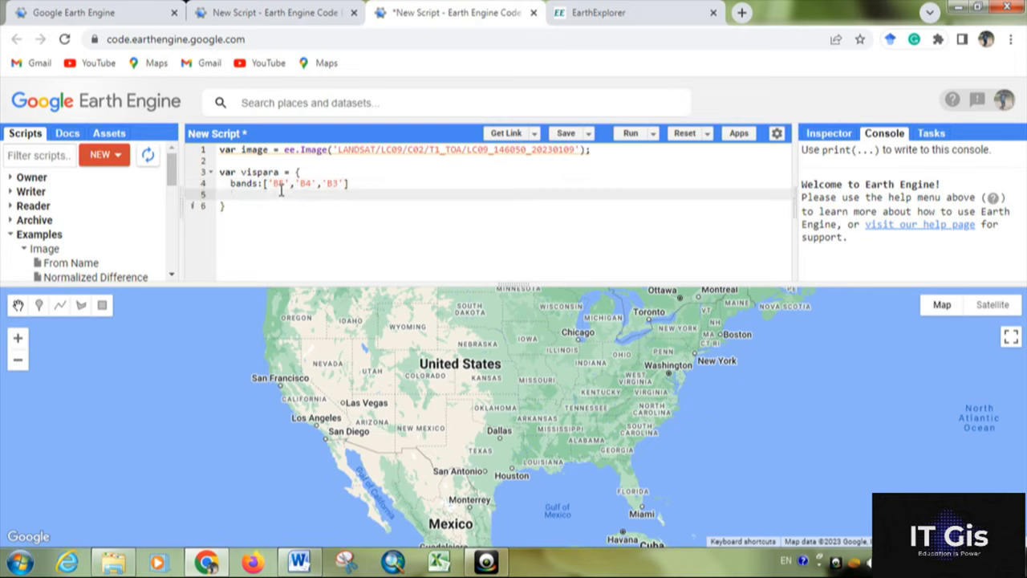
text(min)
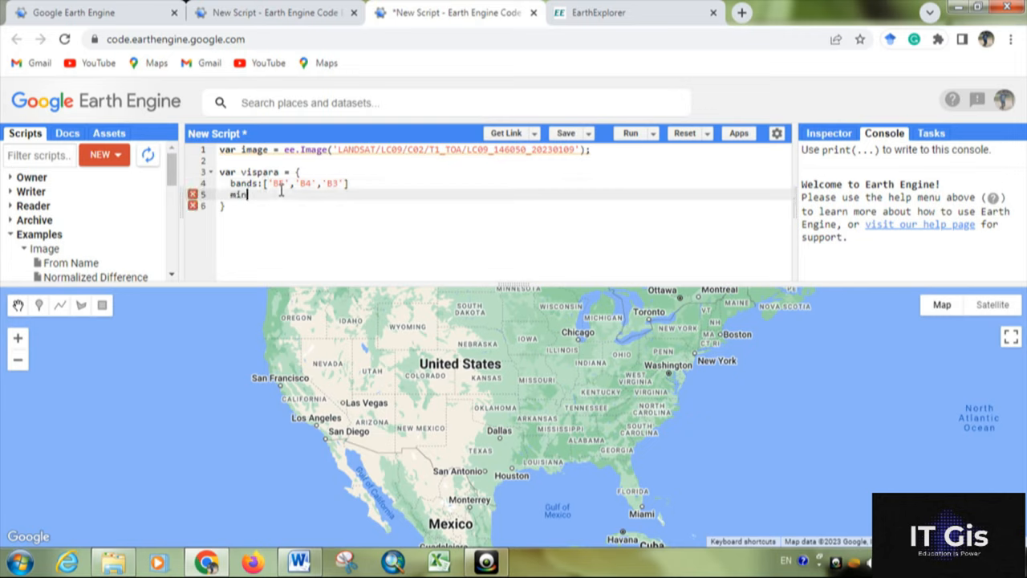
text(:0,)
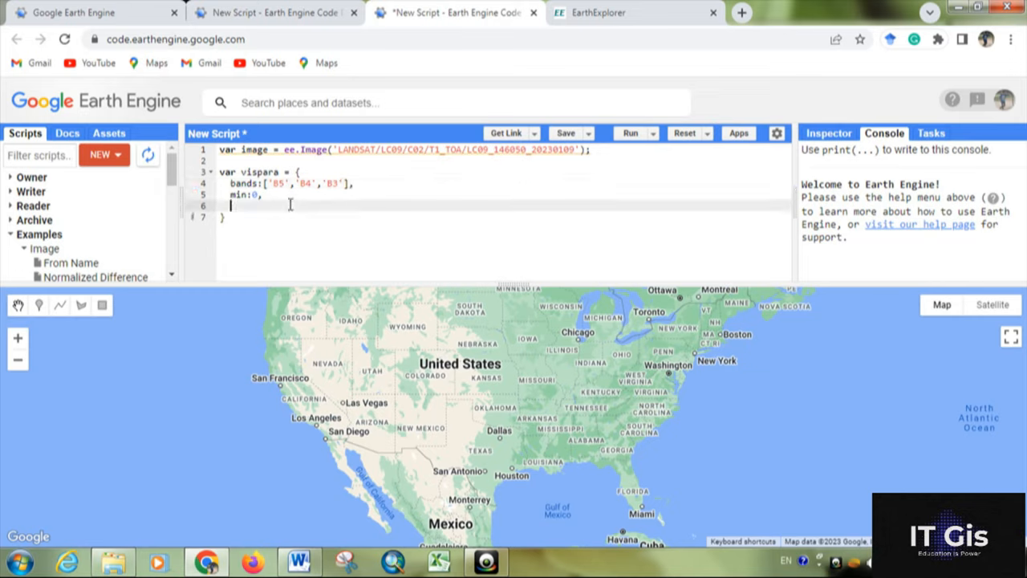
text(max)
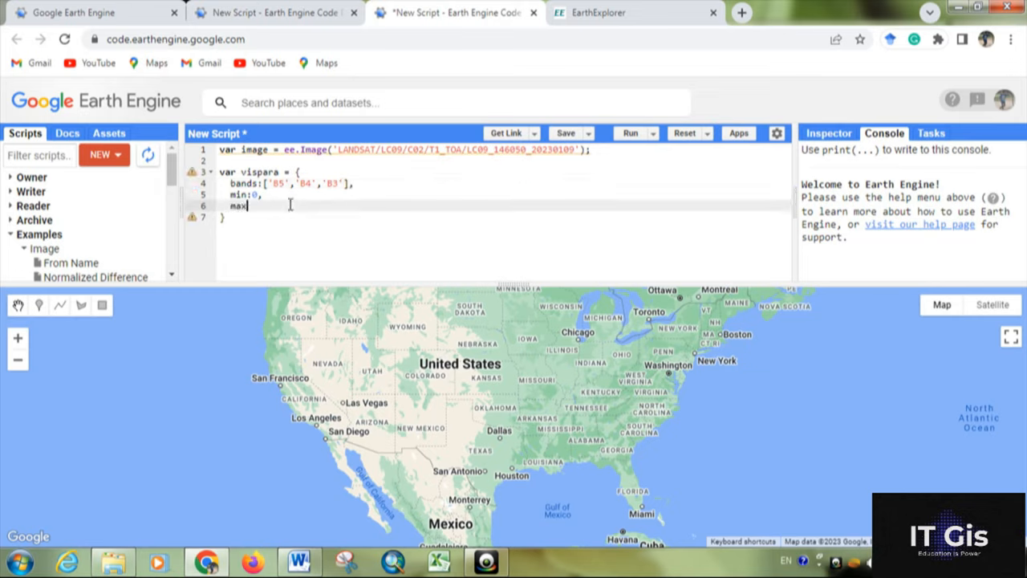
text(:0.3)
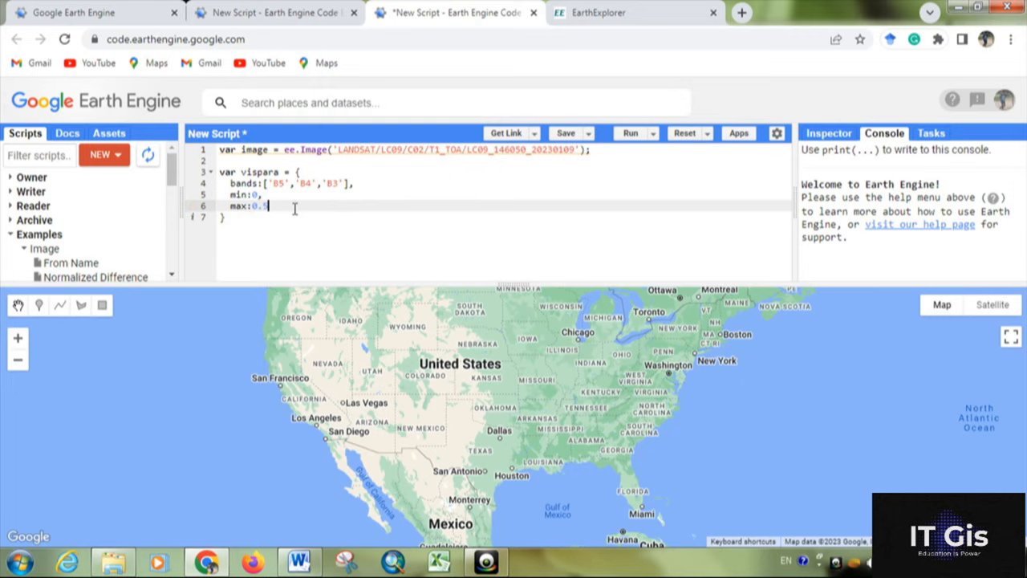
mouse_move(586, 165)
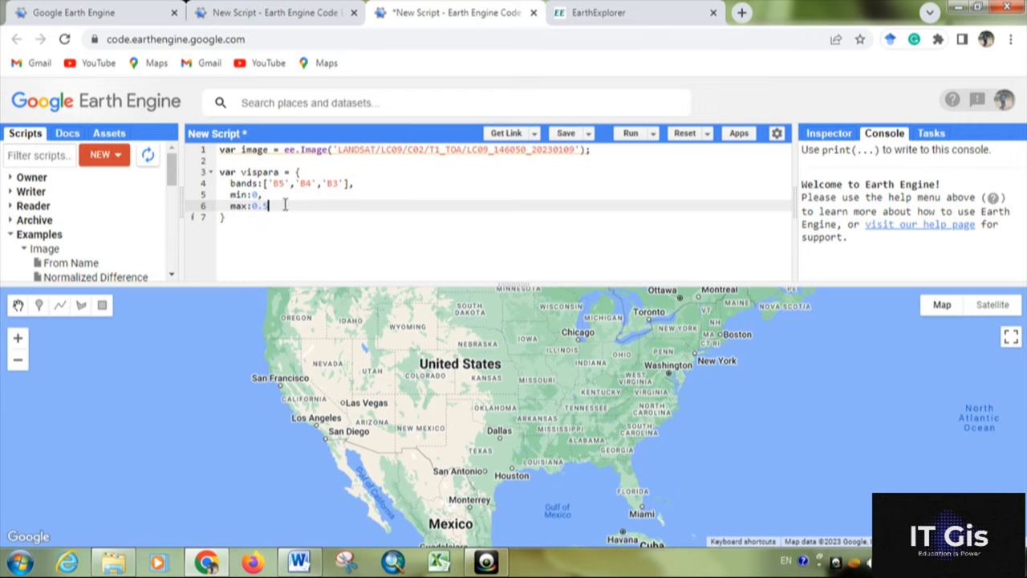
mouse_move(260, 219)
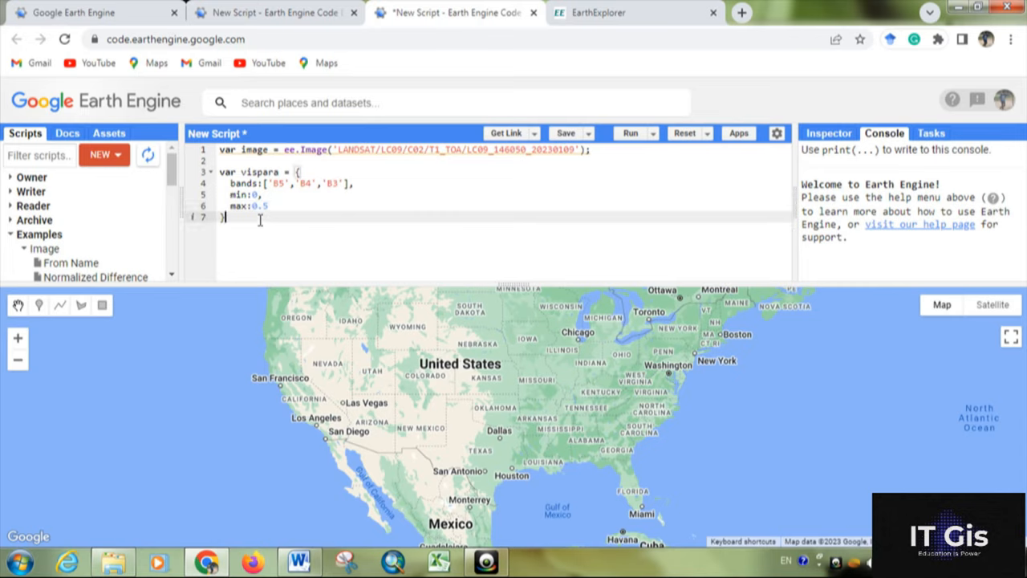
text(;)
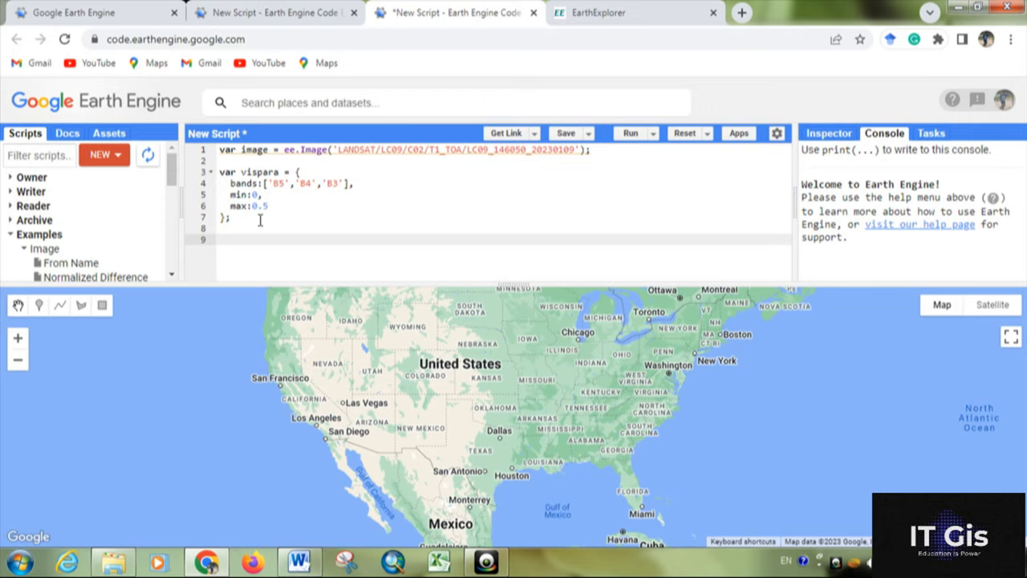
Add Map.centerObject(image, 8) to centre the map on the scene at zoom 8
text(Map.)
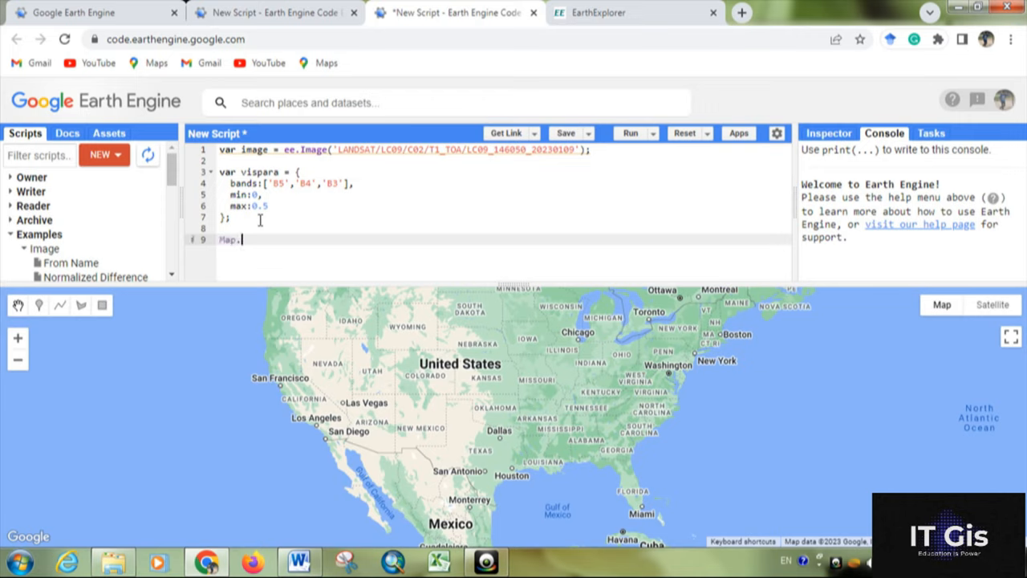
text(center)
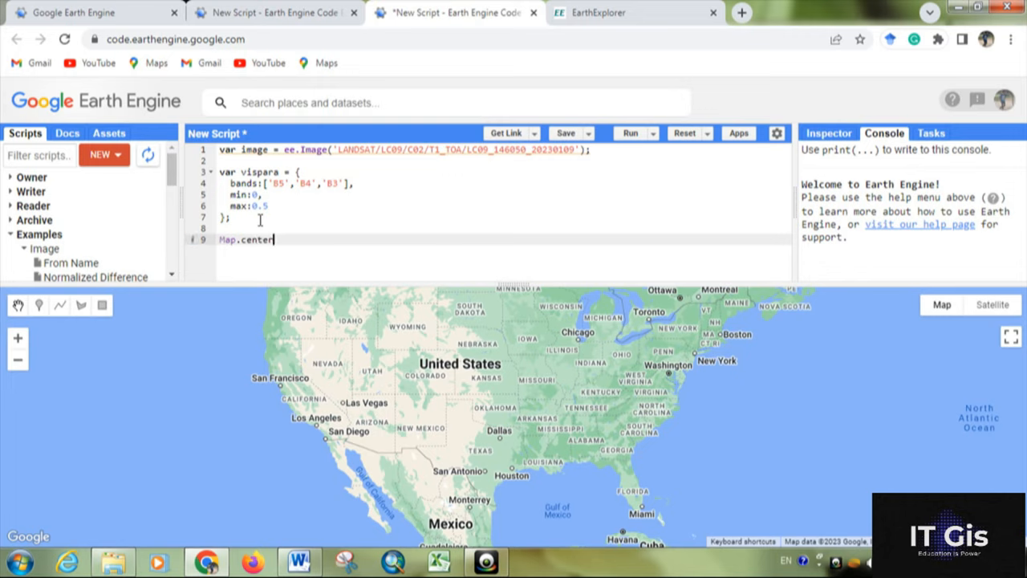
text(Object)
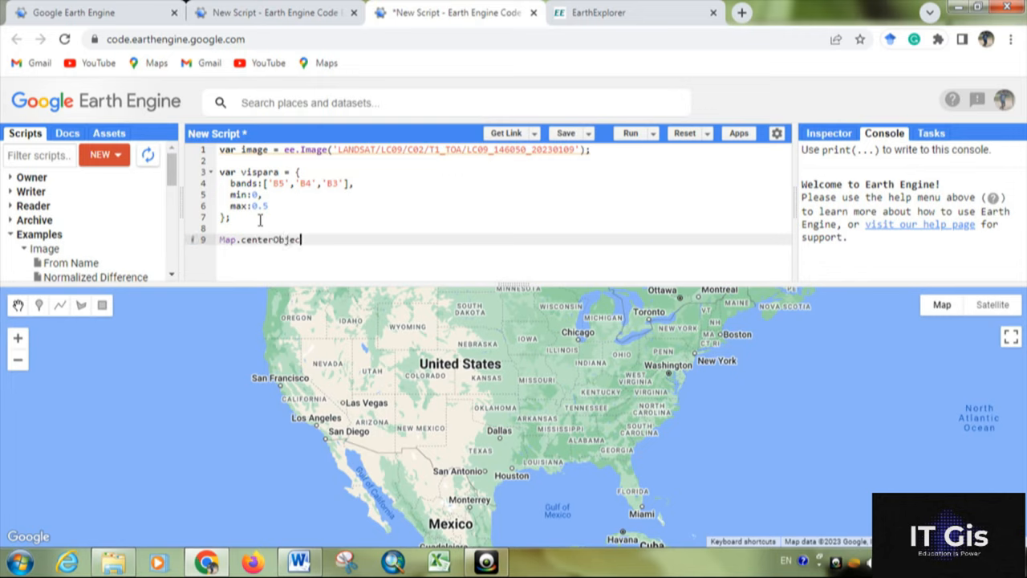
text(()
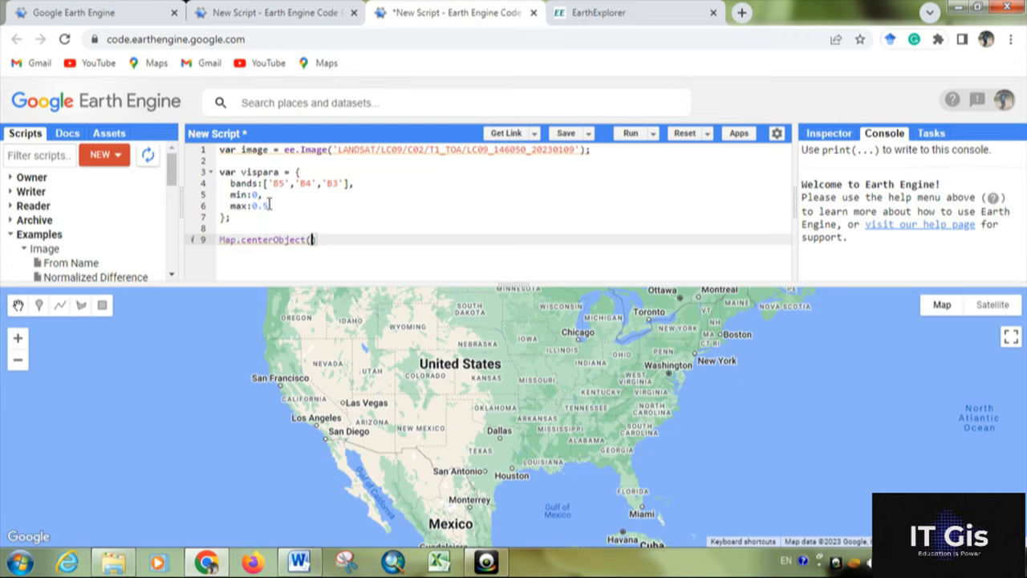
text(image)
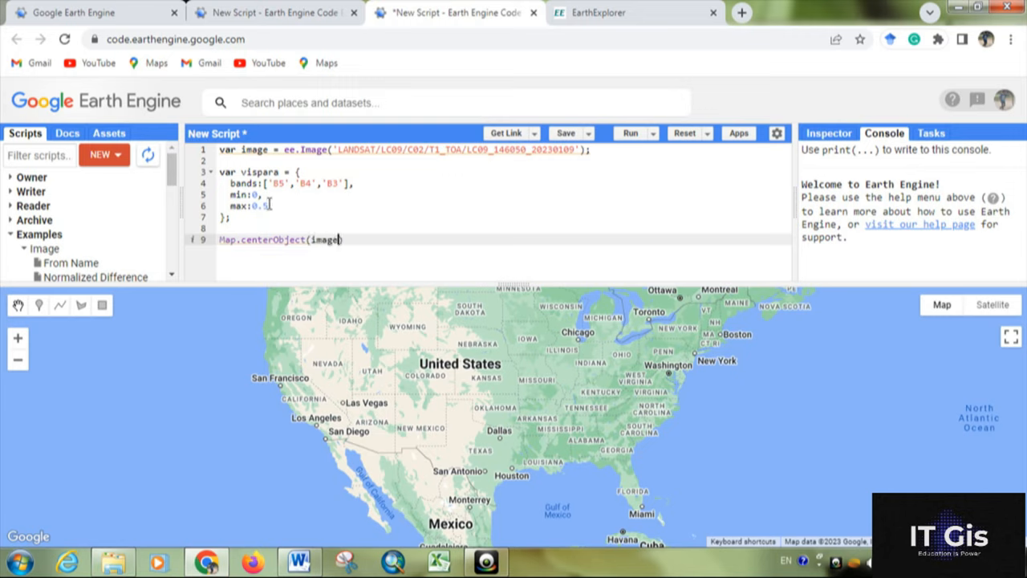
text(,)
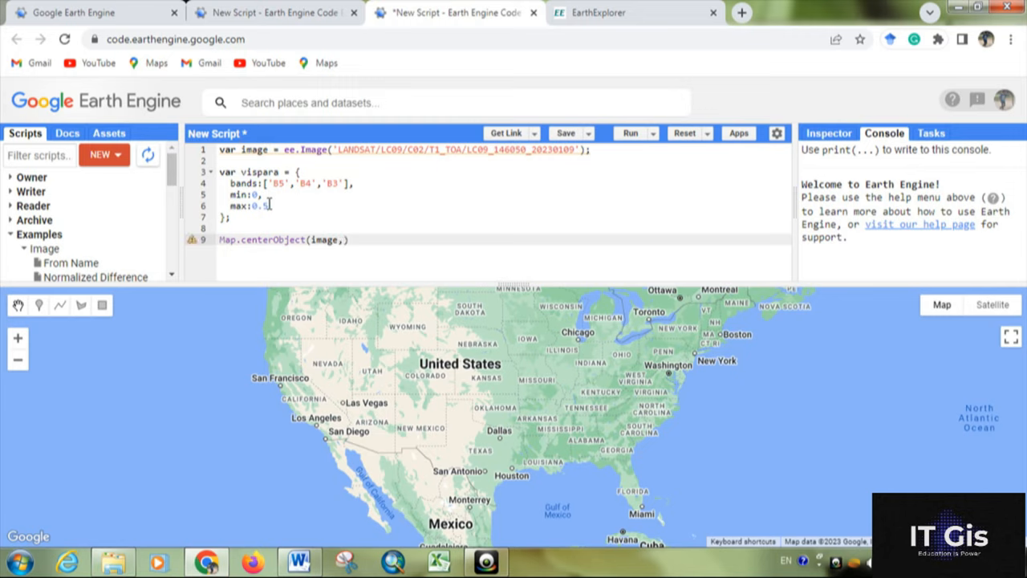
text(8))
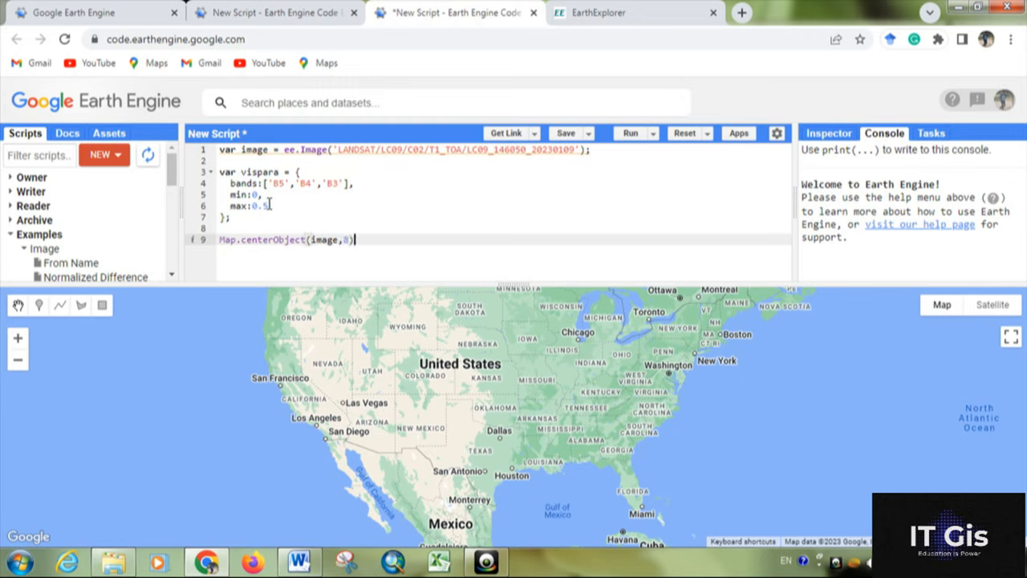
Add Map.addLayer(image, vispara, "Standard FCC") to draw the layer
text(Map)
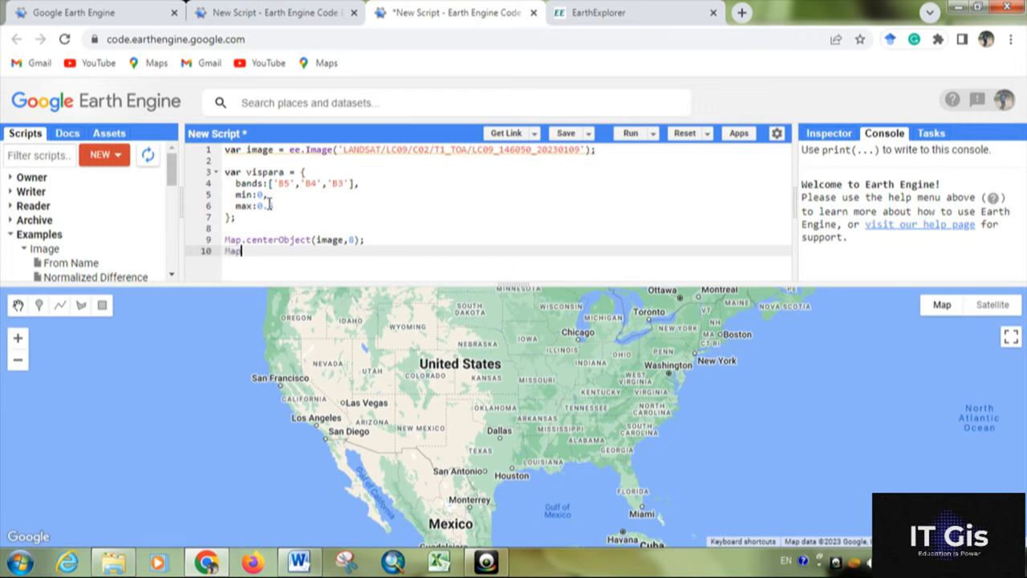
text(.add)
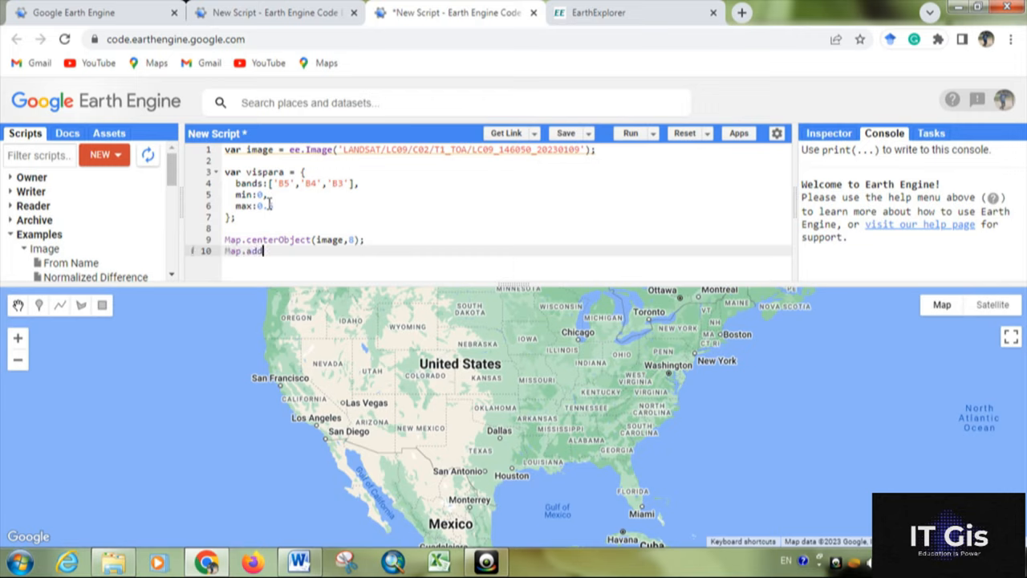
text(Layer)
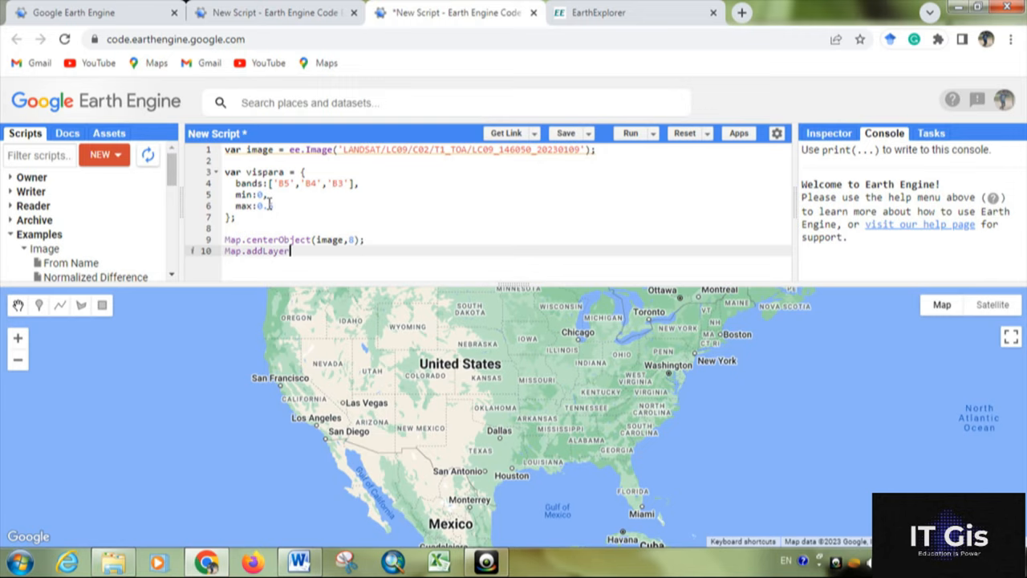
text(()
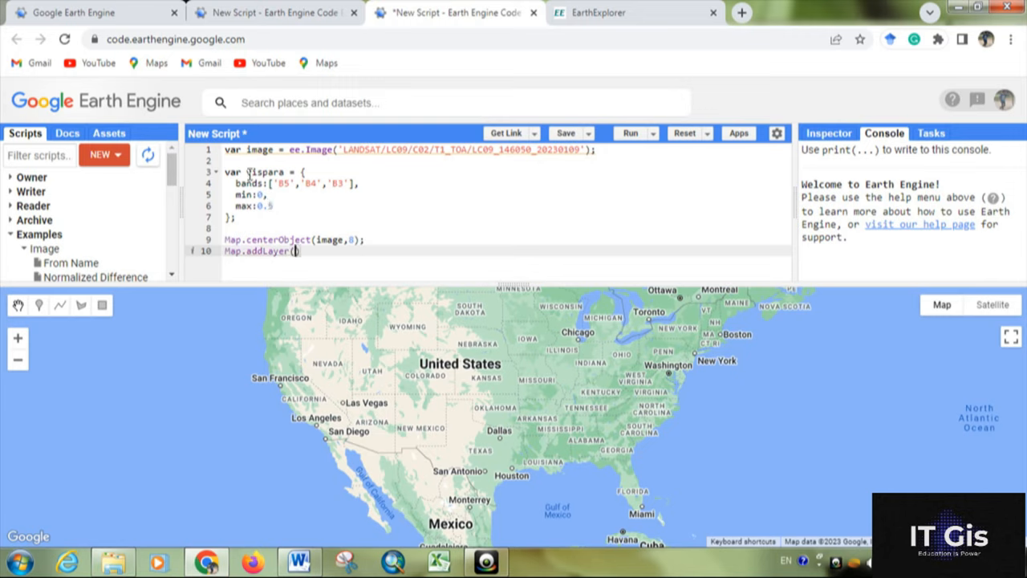
text(image)
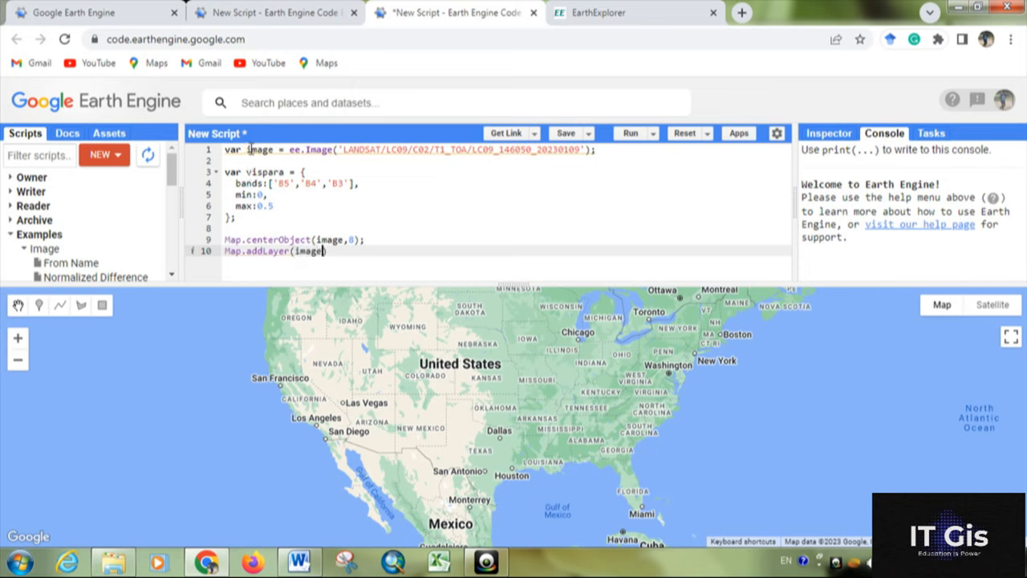
text(,)
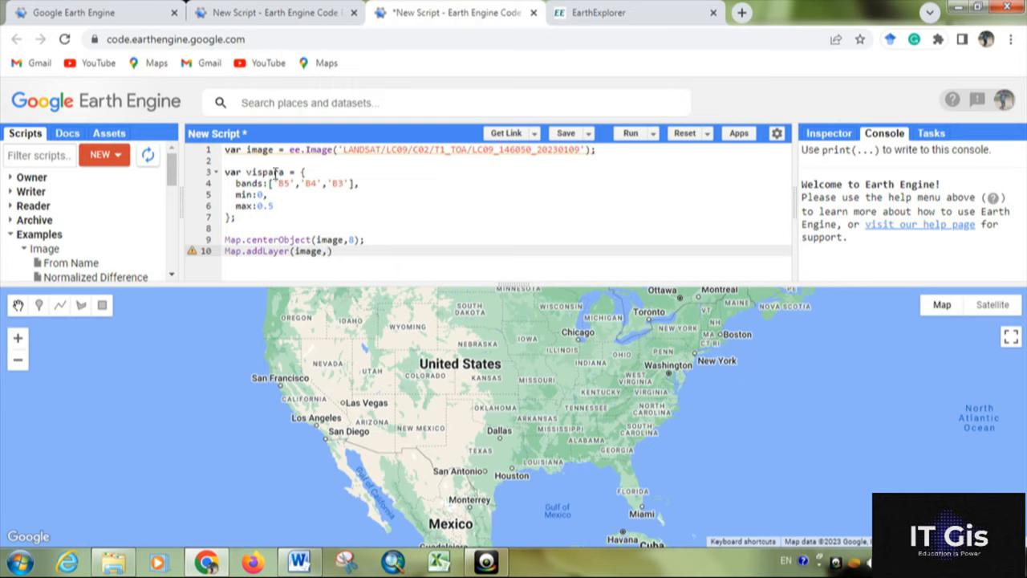
text(v)
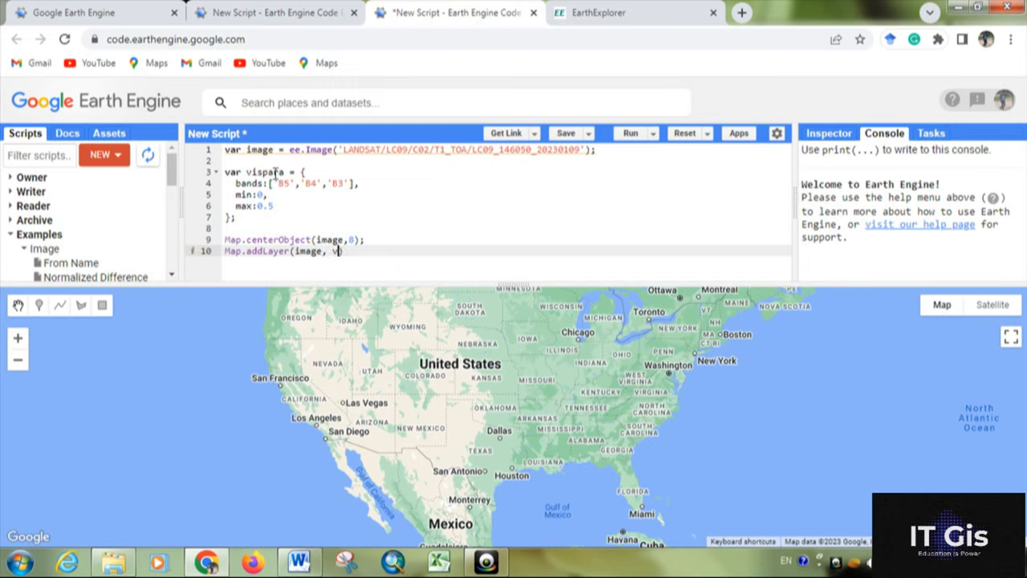
text(ispara)
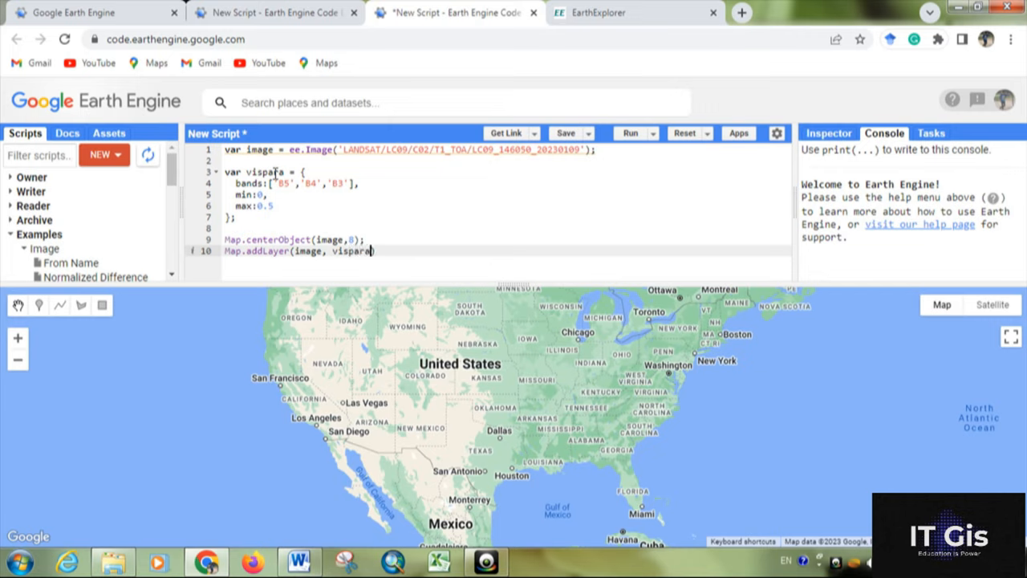
text(,)
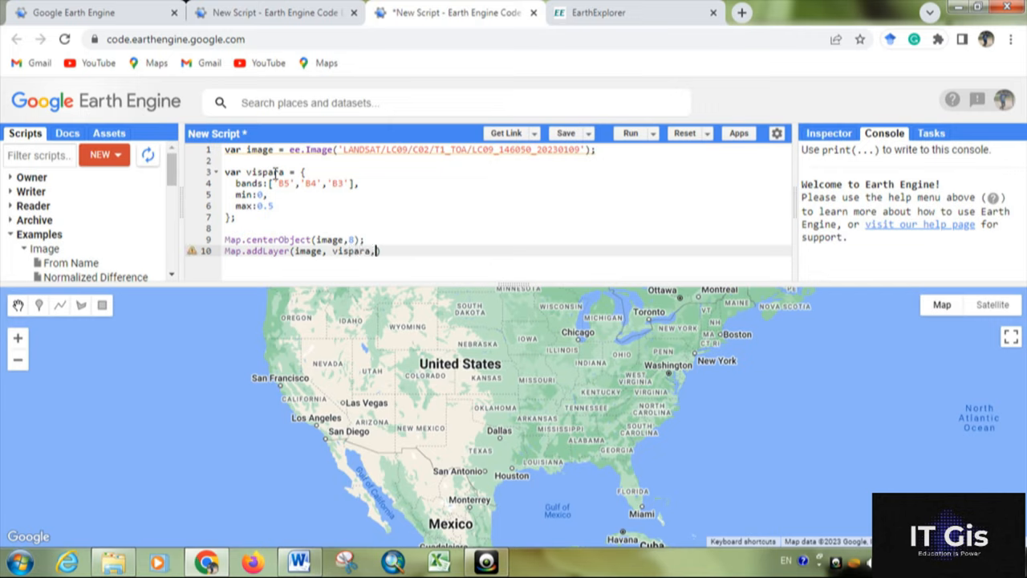
text("Sa)
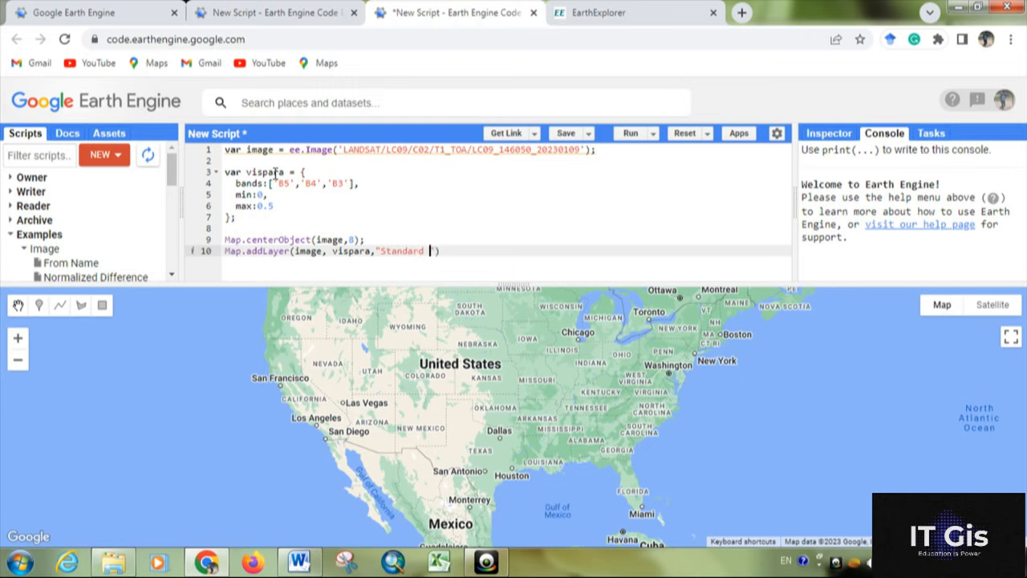
text(FCC)
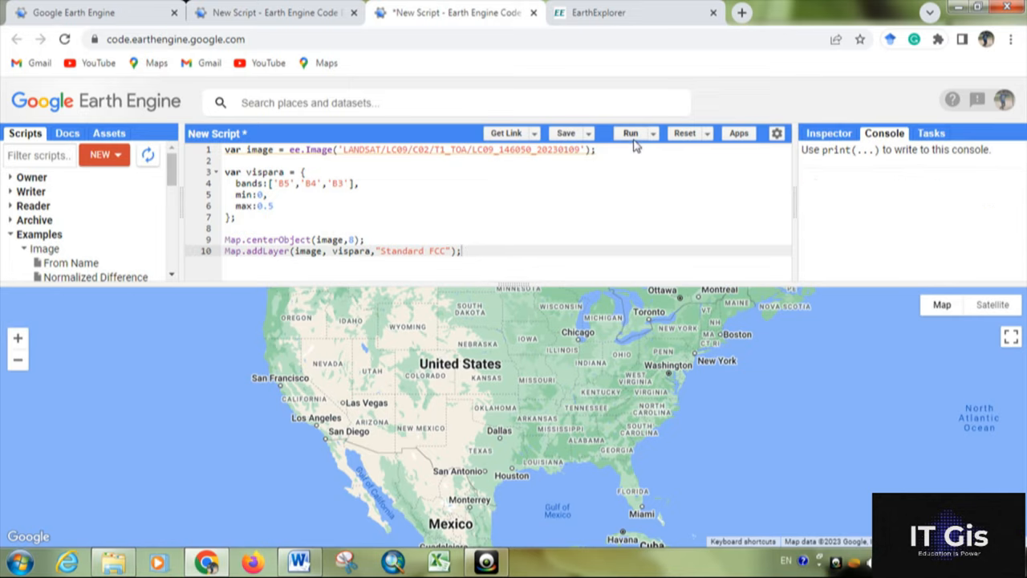
Run the script and pan the map around the red false-colour Landsat scene
click(629, 131)
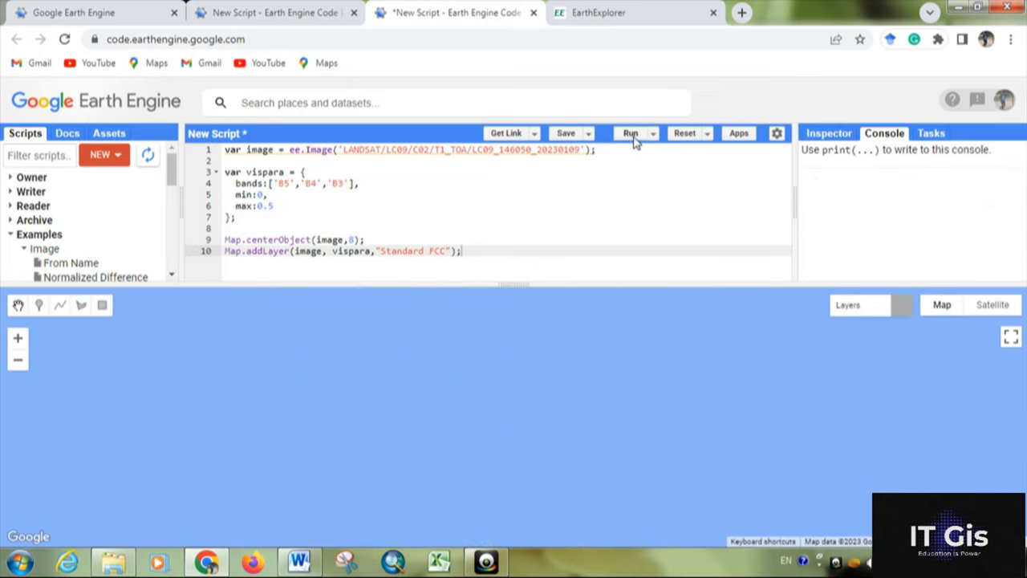
mouse_move(634, 138)
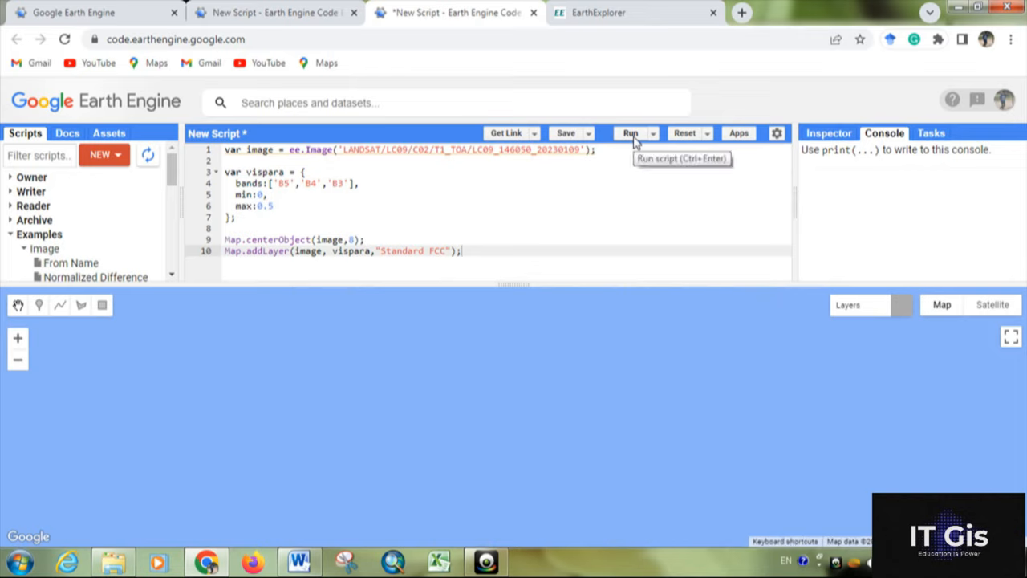
click(629, 132)
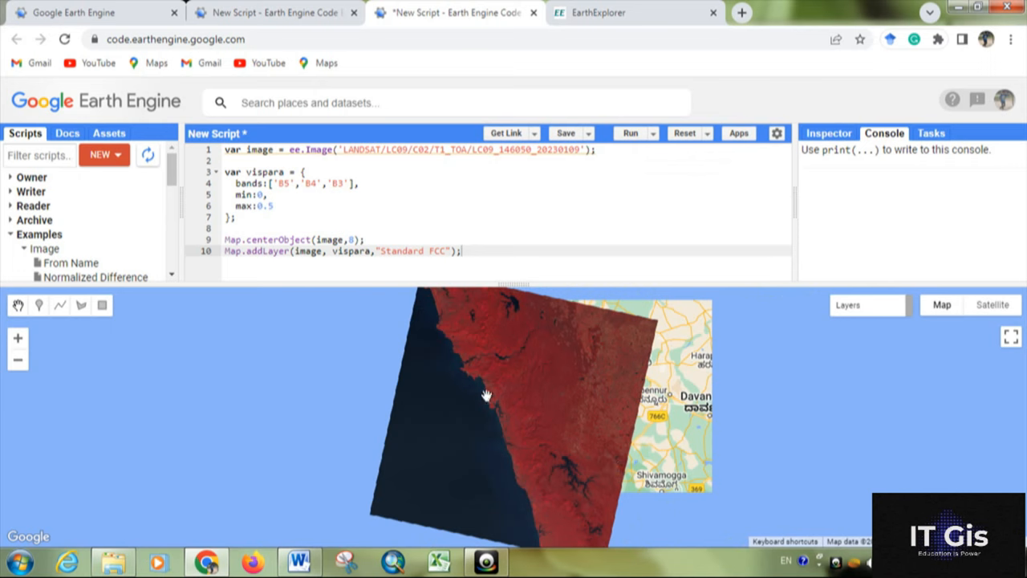
drag(485, 393, 388, 332)
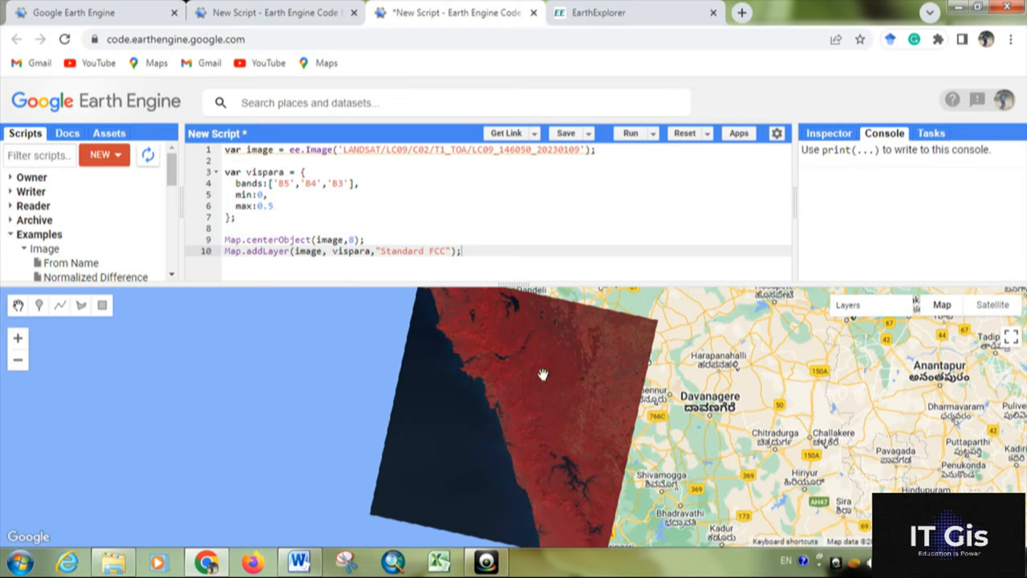
Query a point with the Inspector, view its coordinate details, then return to Console
click(828, 131)
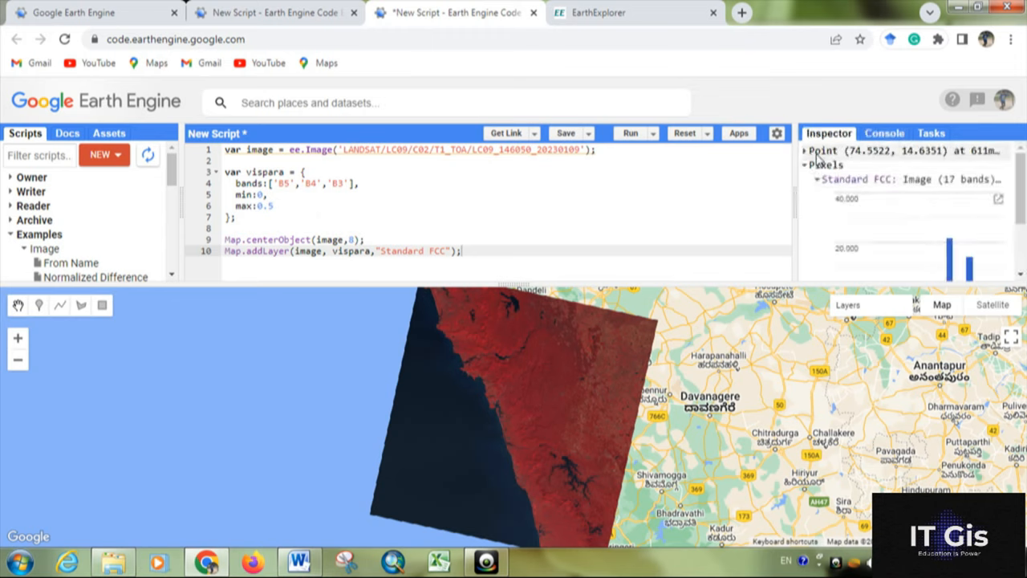
click(806, 151)
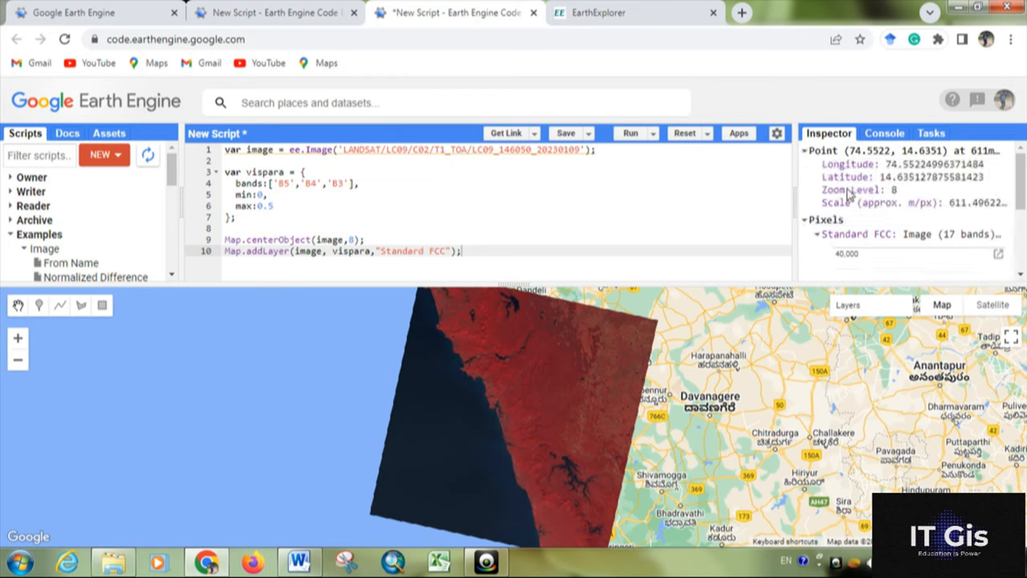
mouse_move(863, 196)
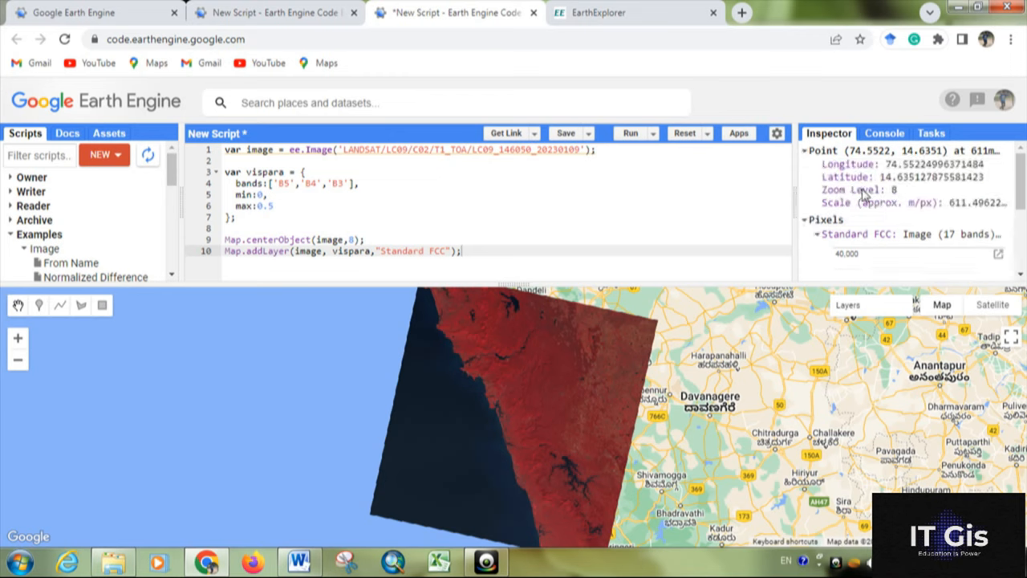
click(805, 151)
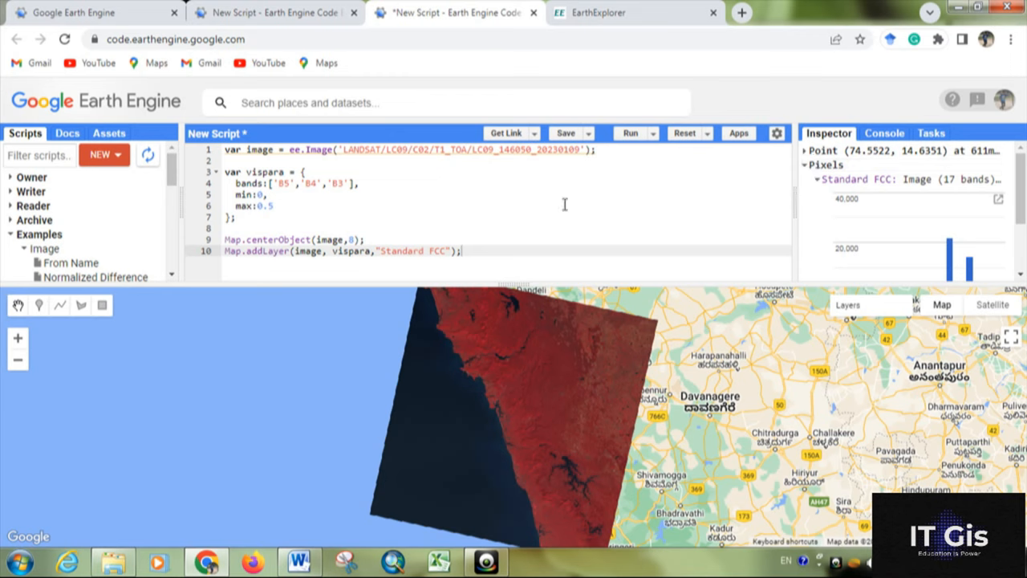
click(884, 132)
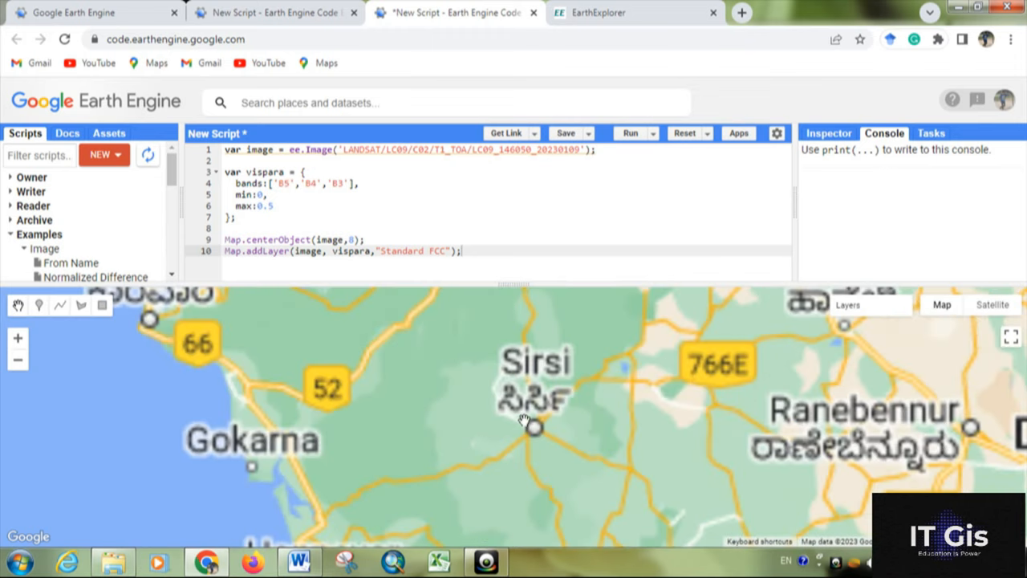
click(633, 131)
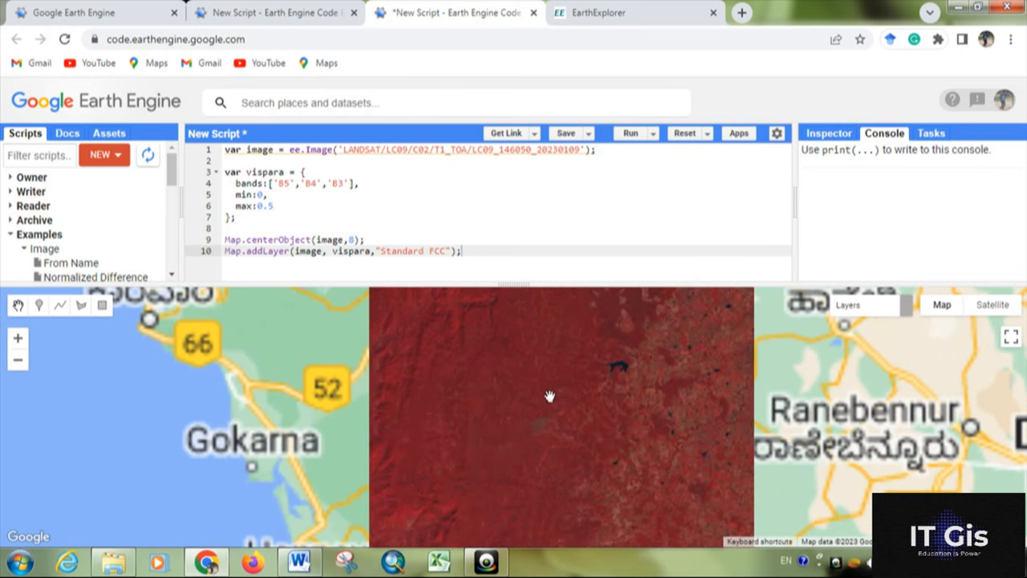
drag(550, 394, 550, 359)
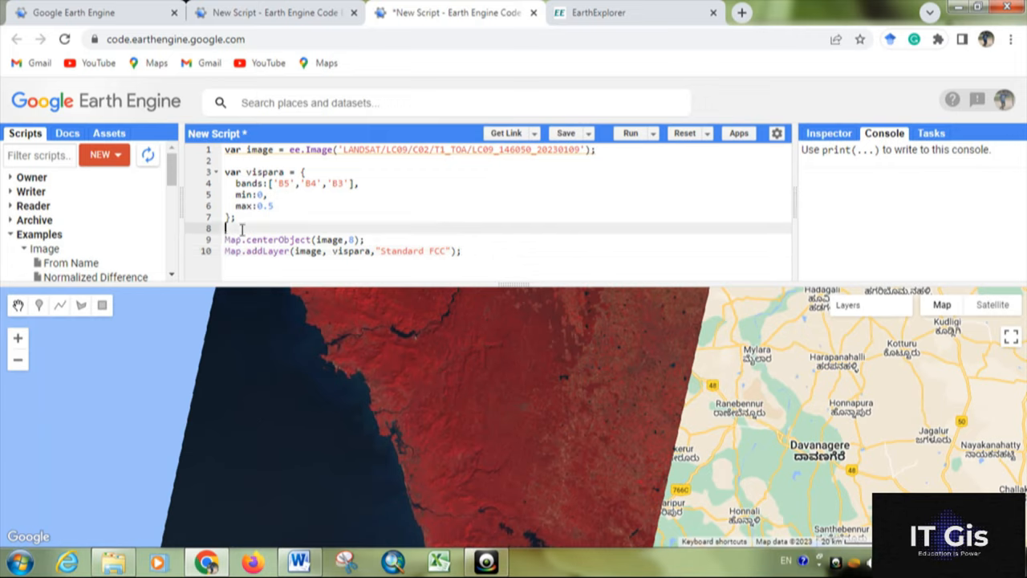
Paste a copy of the visualisation block as vispara1 with bands B4, B3, B2
key(Enter)
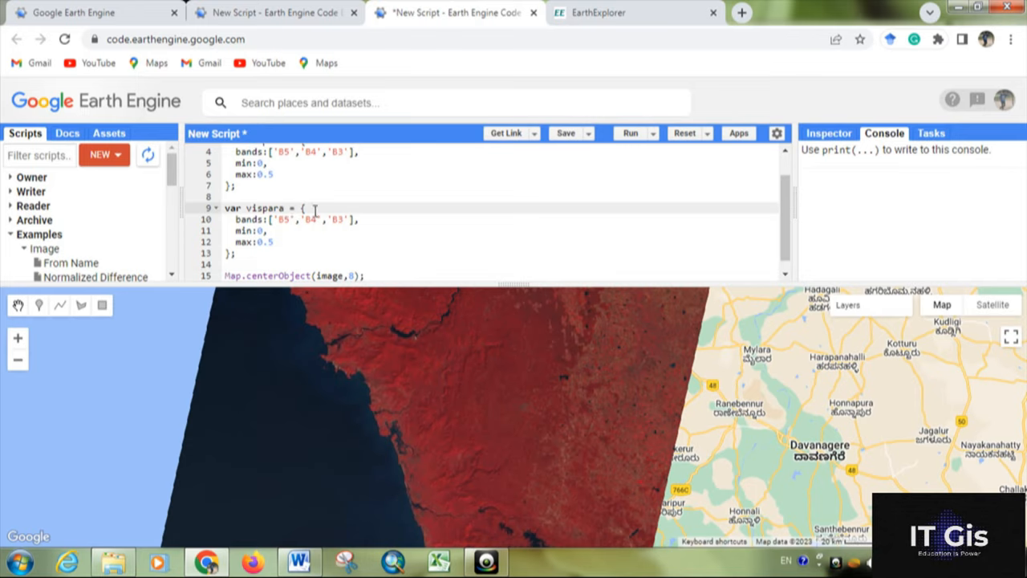
text(1)
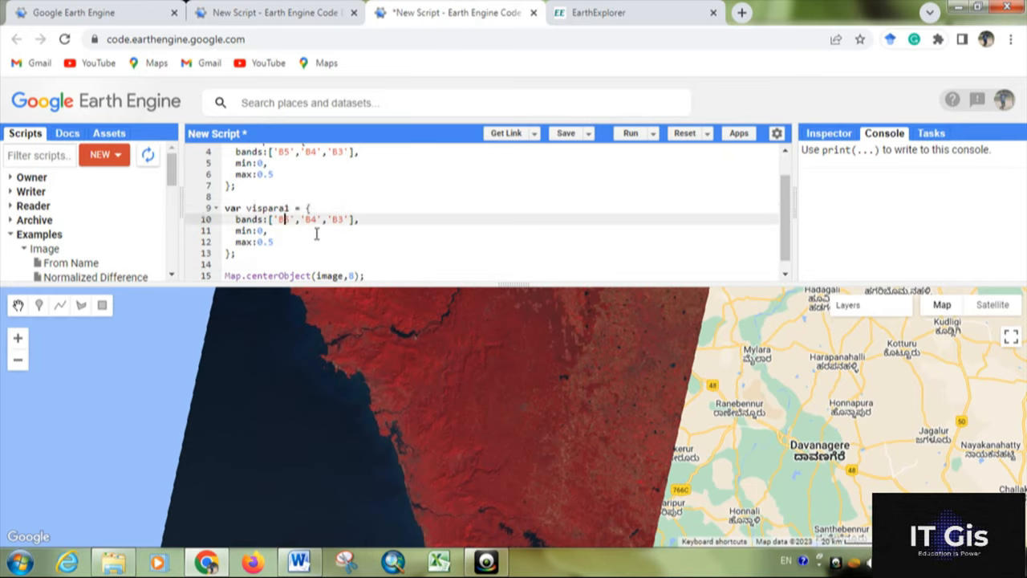
text(4)
text(Map)
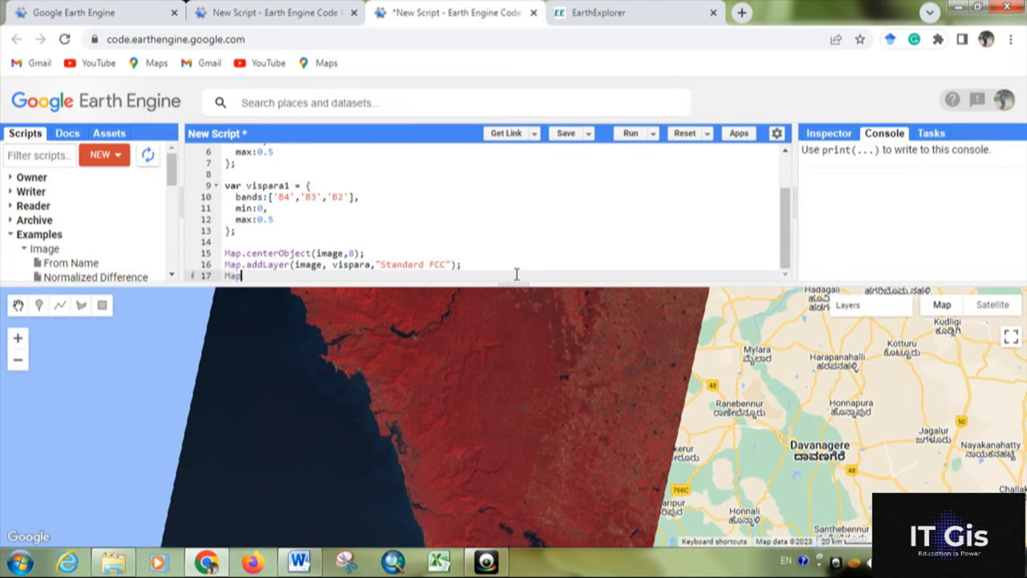
Add Map.addLayer(image, vispara1, "true Colour"); for the second layer
text(.addLayer()
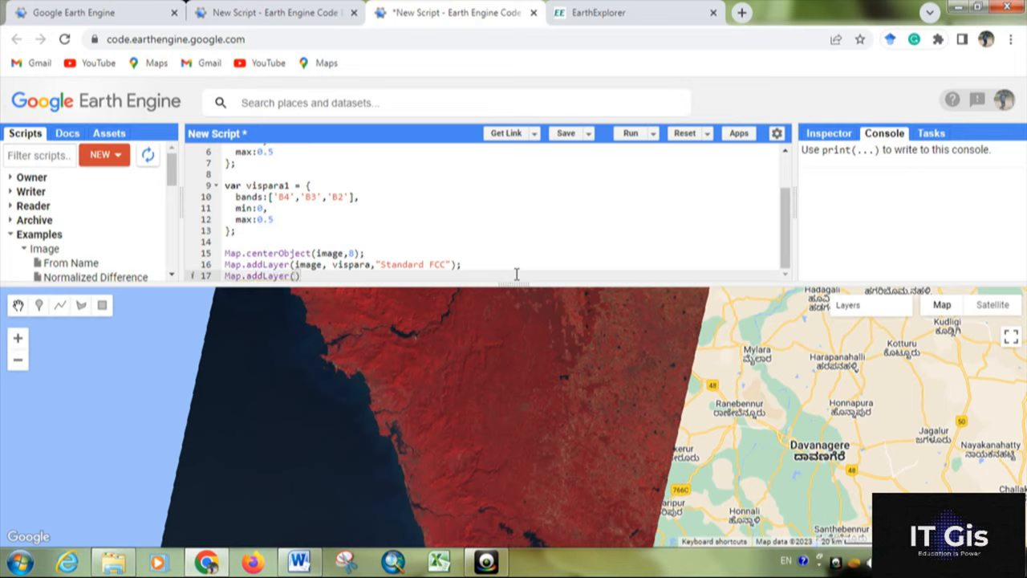
text(image,vispara1)
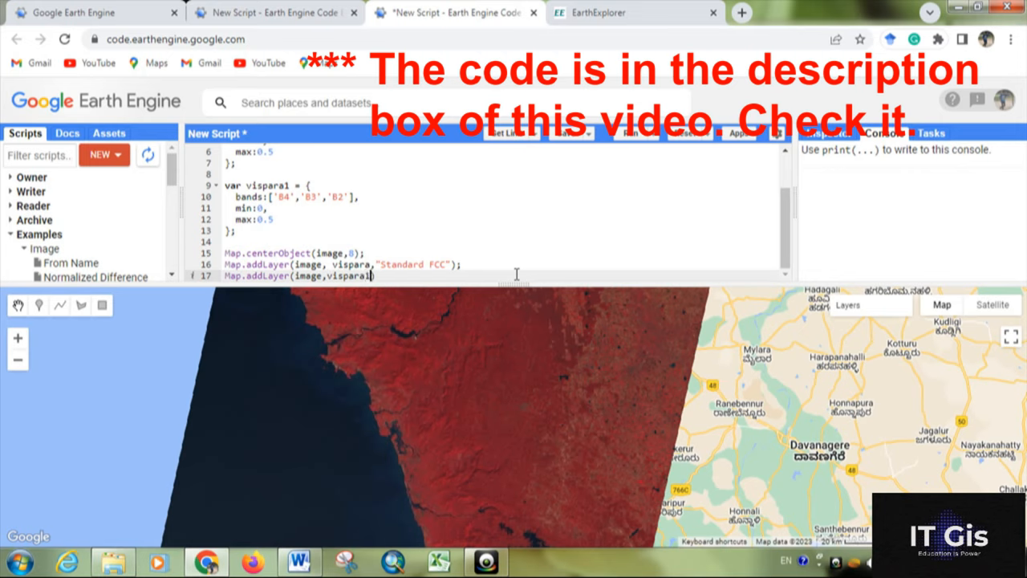
text(,"")
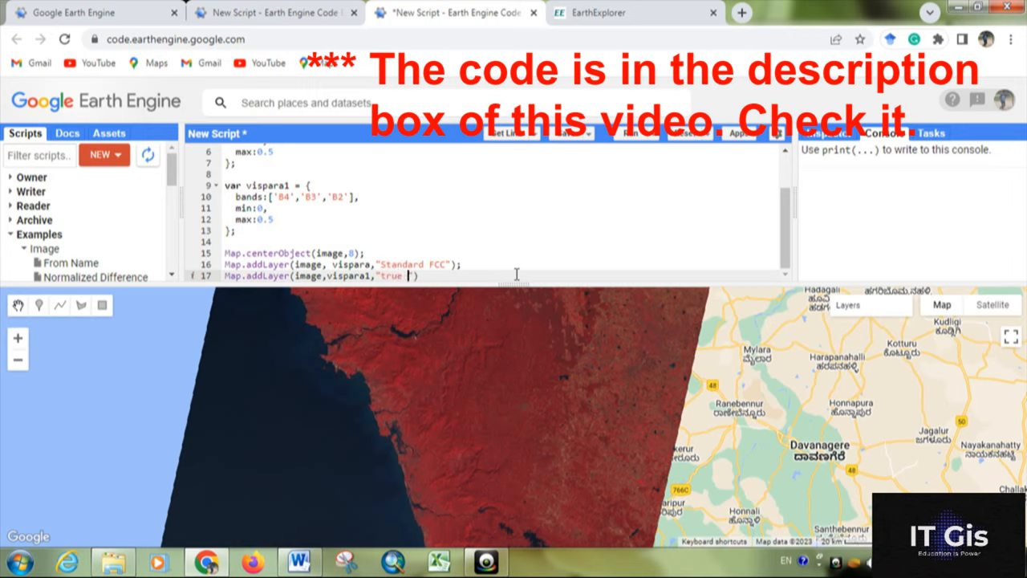
text(Colour)
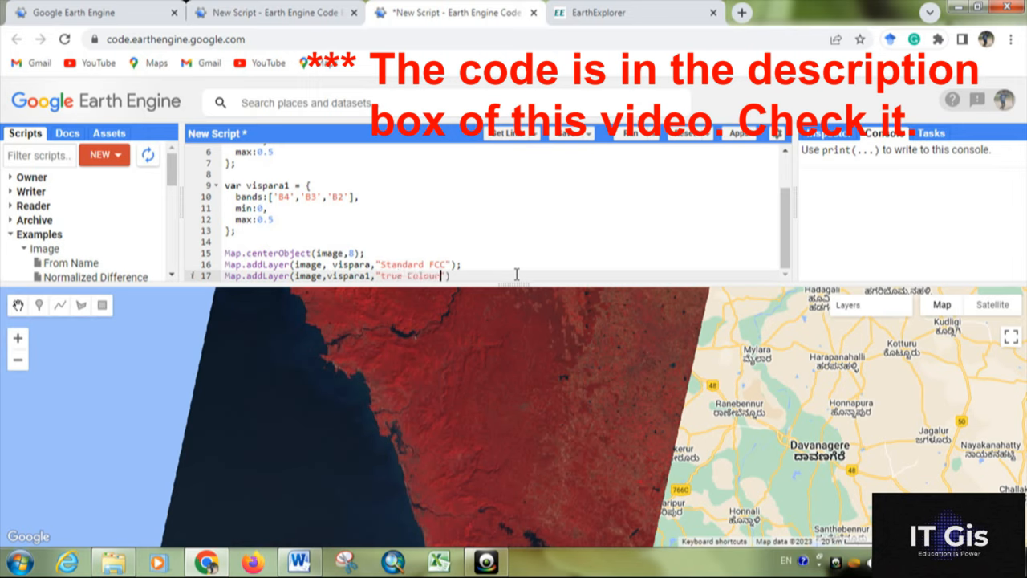
text();)
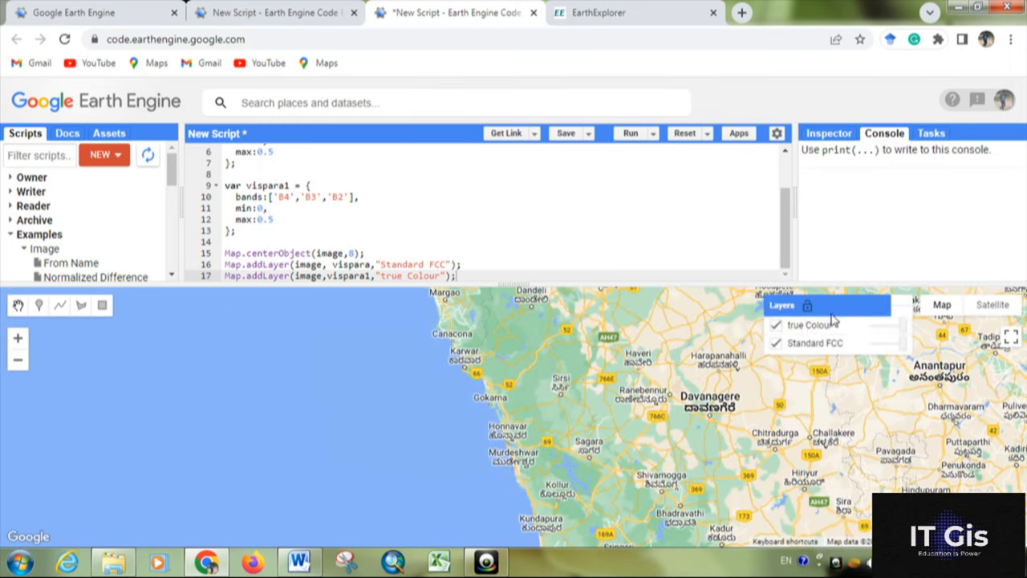
Show the Layers list, pan along the coast and toggle true Colour against Standard FCC
click(777, 343)
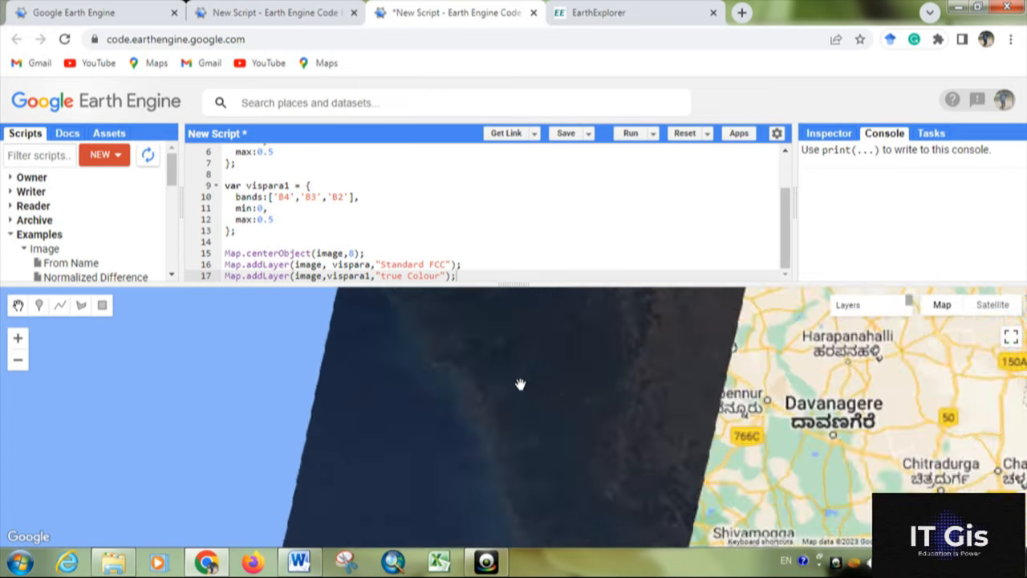
drag(520, 384, 581, 391)
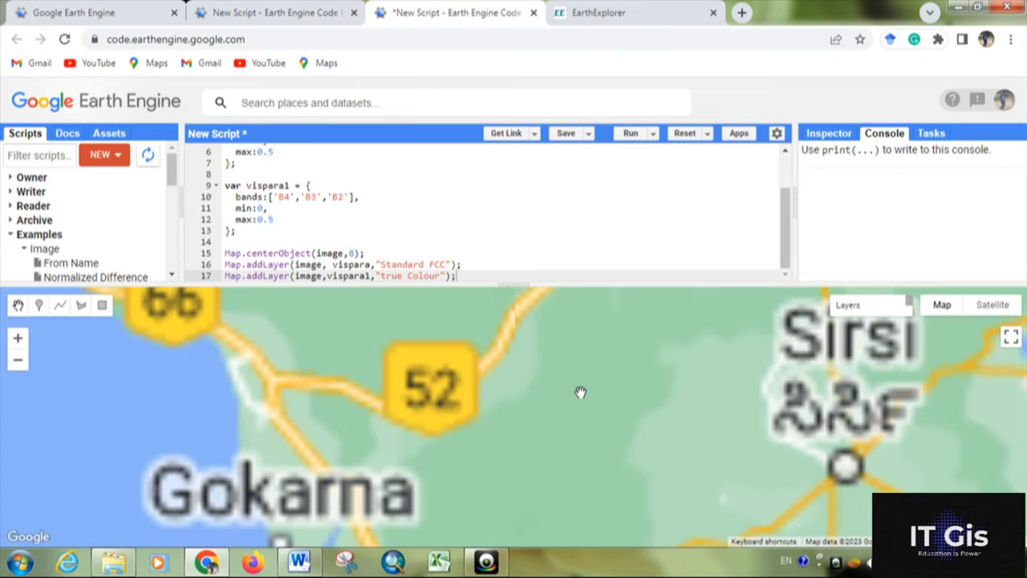
click(633, 131)
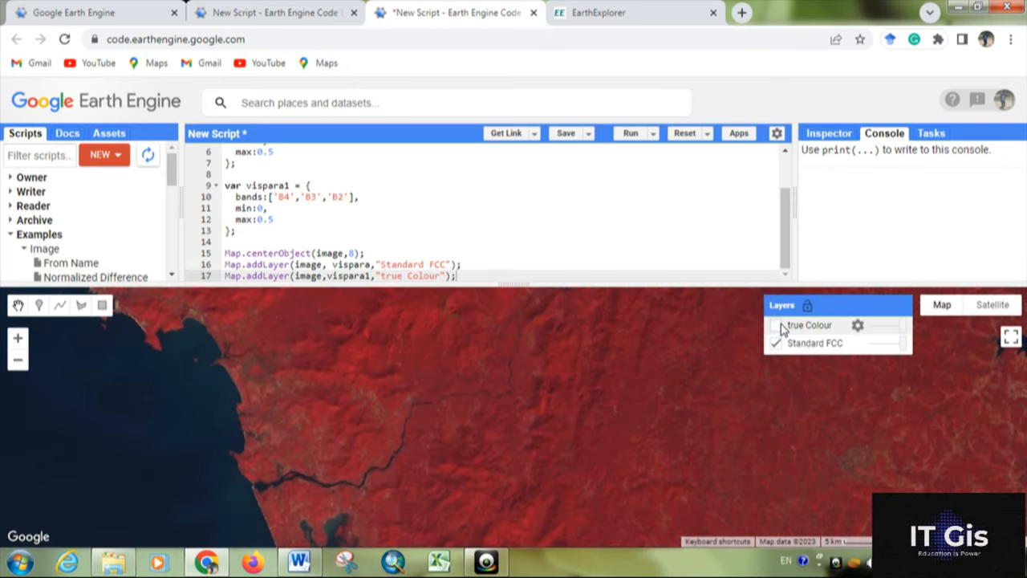
click(777, 324)
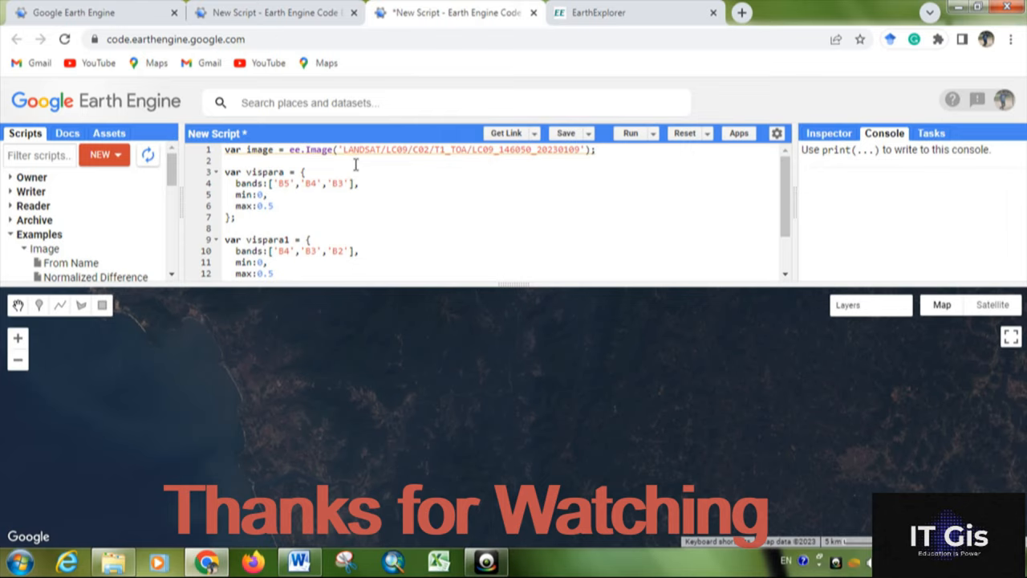
mouse_move(545, 163)
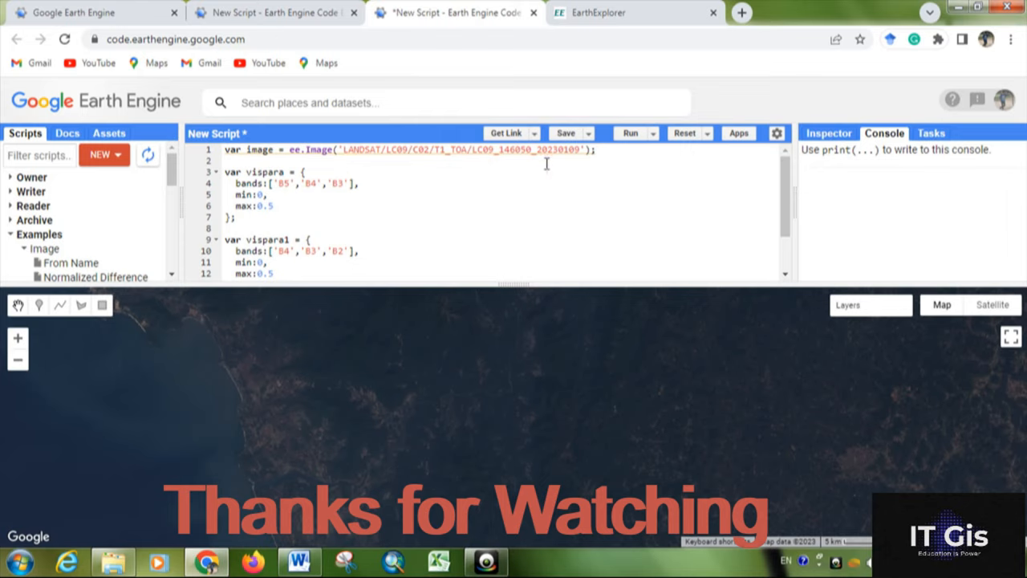